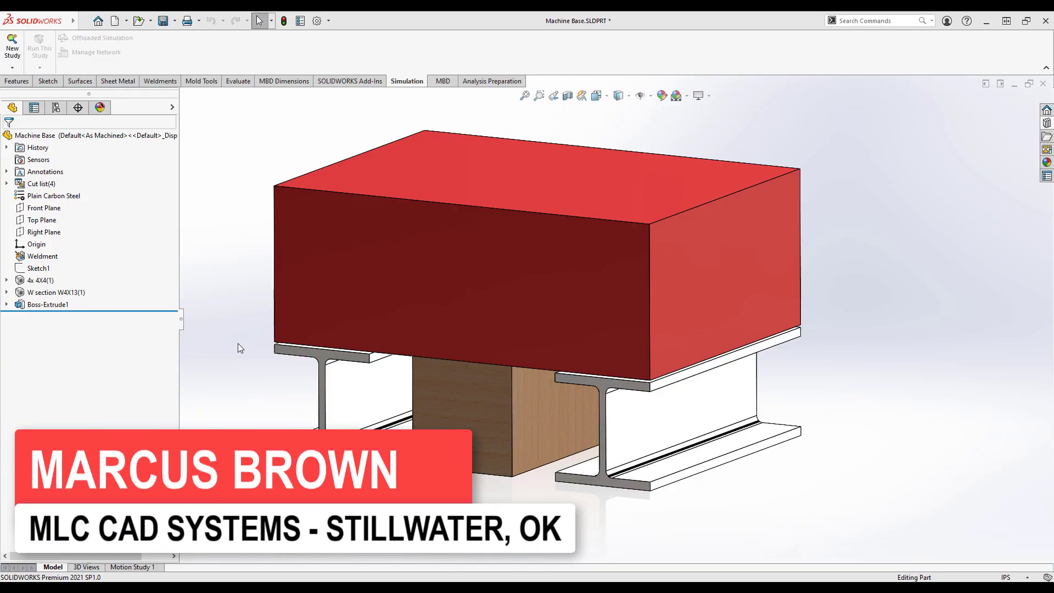
pyautogui.moveTo(220, 257)
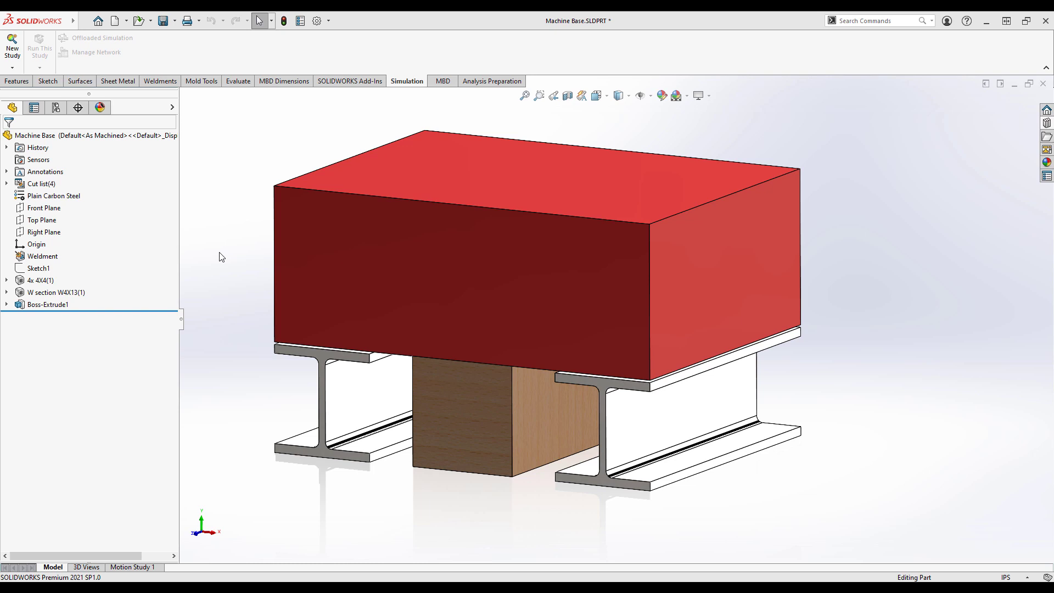
pyautogui.moveTo(452, 259)
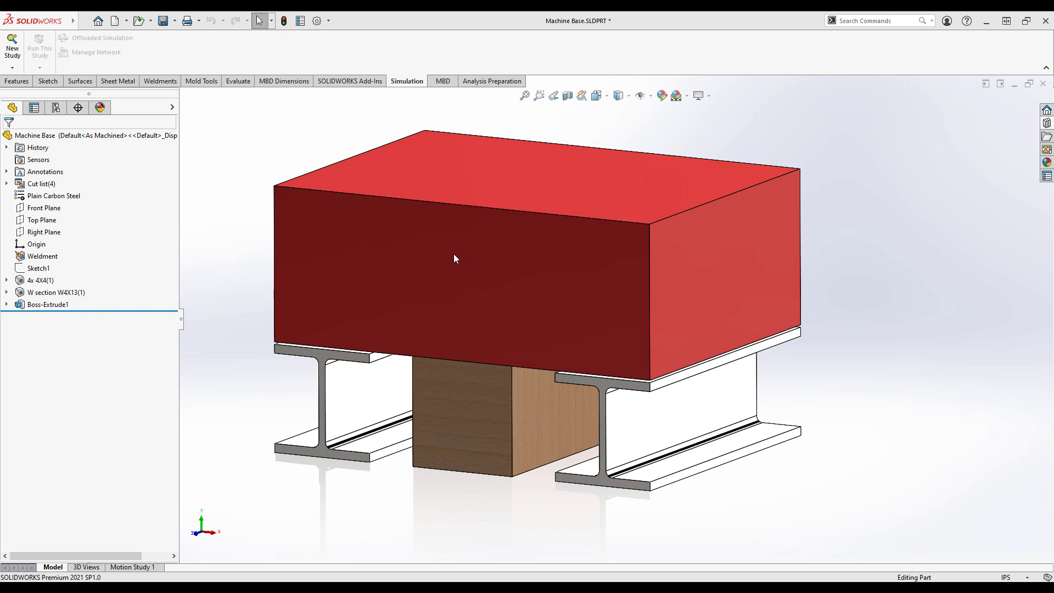
pyautogui.moveTo(363, 258)
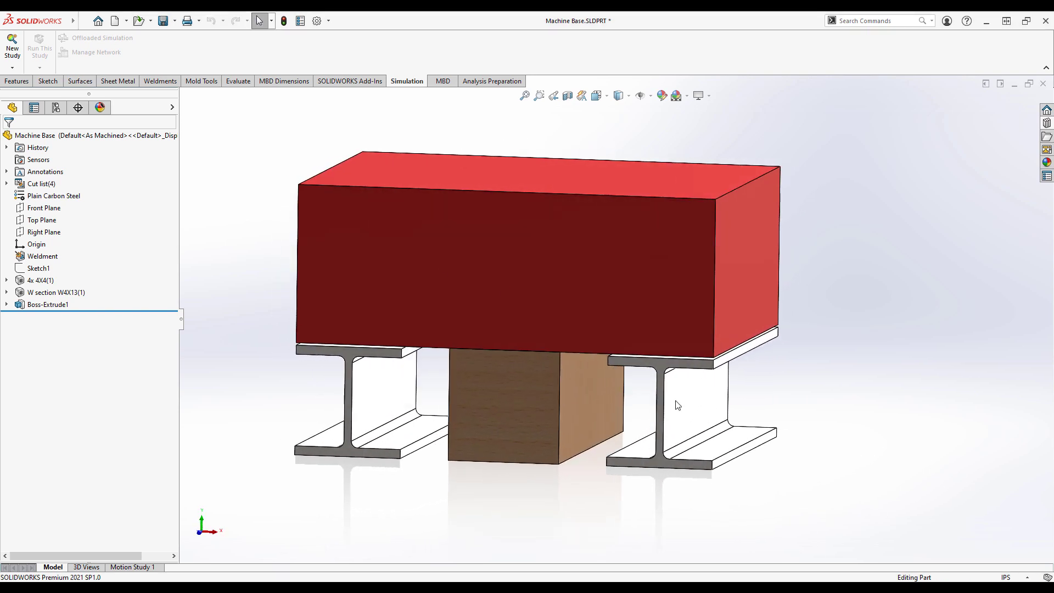
pyautogui.moveTo(698, 408)
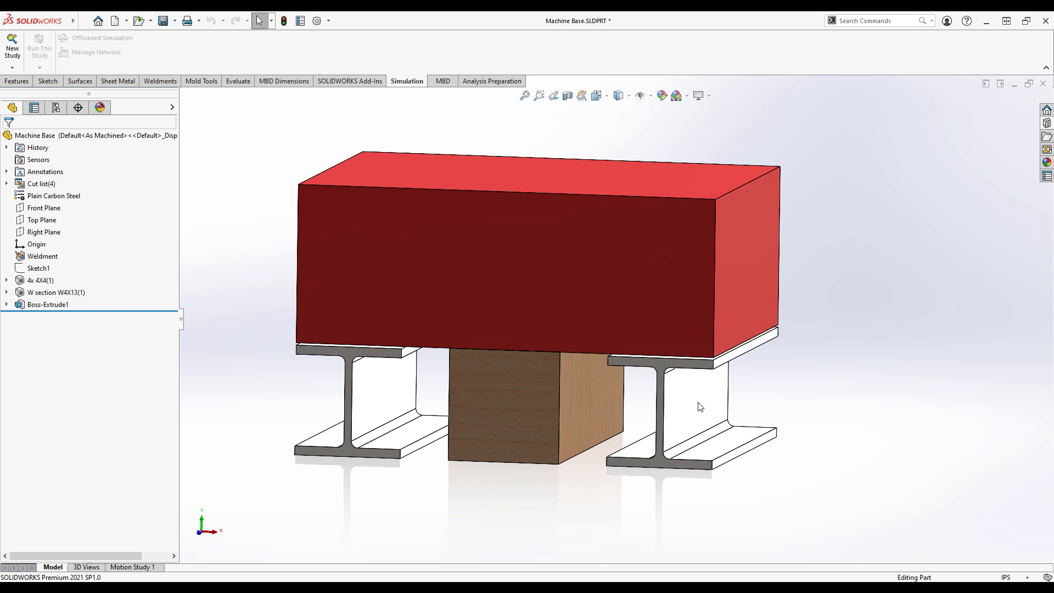
# Point out the left steel beam, the wooden post and the beam under the plate
pyautogui.click(387, 397)
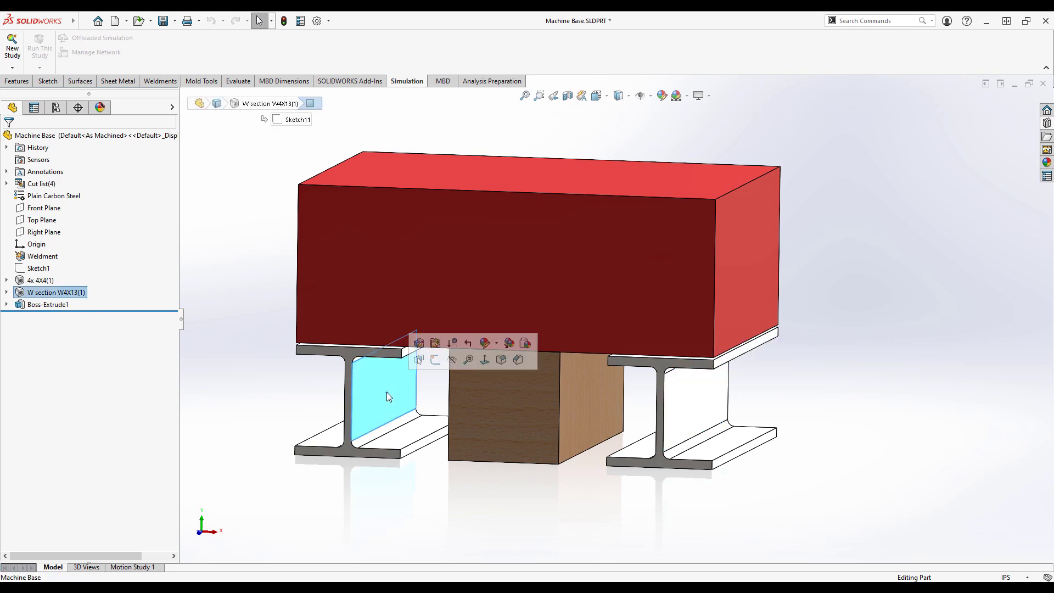
pyautogui.click(433, 392)
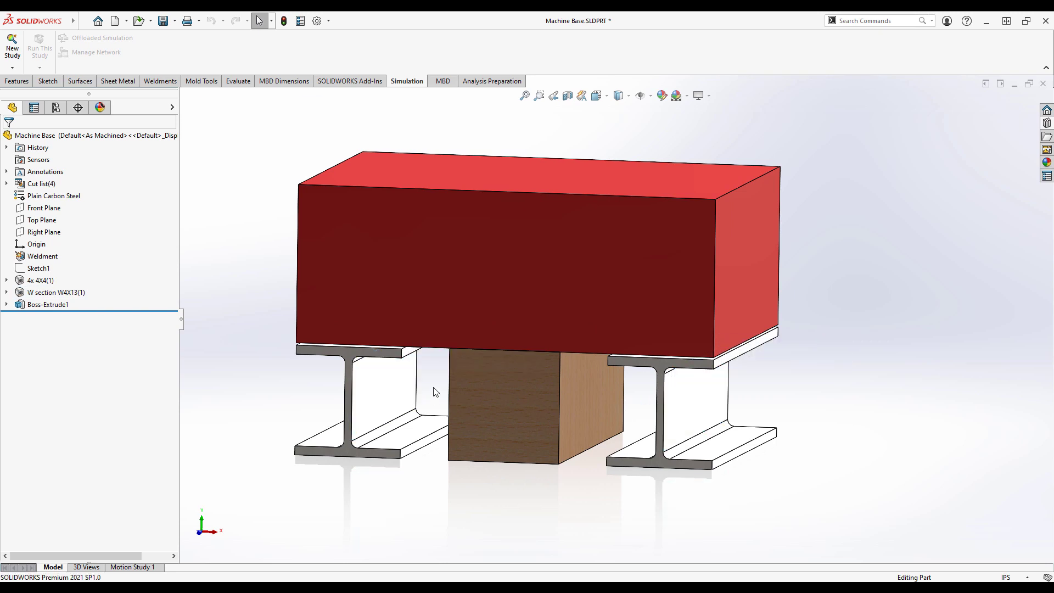
pyautogui.moveTo(584, 394)
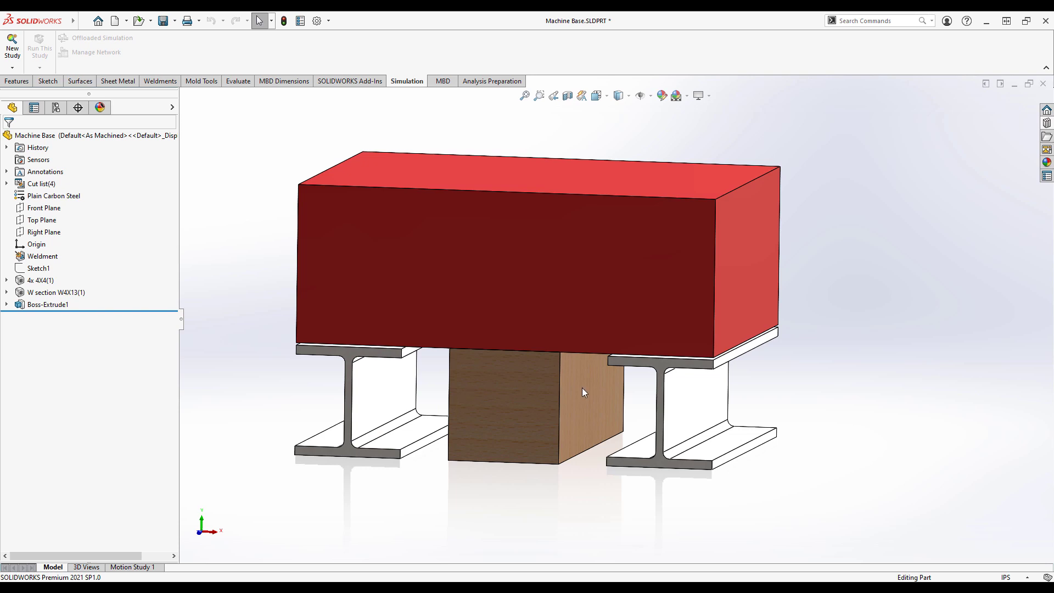
pyautogui.click(583, 392)
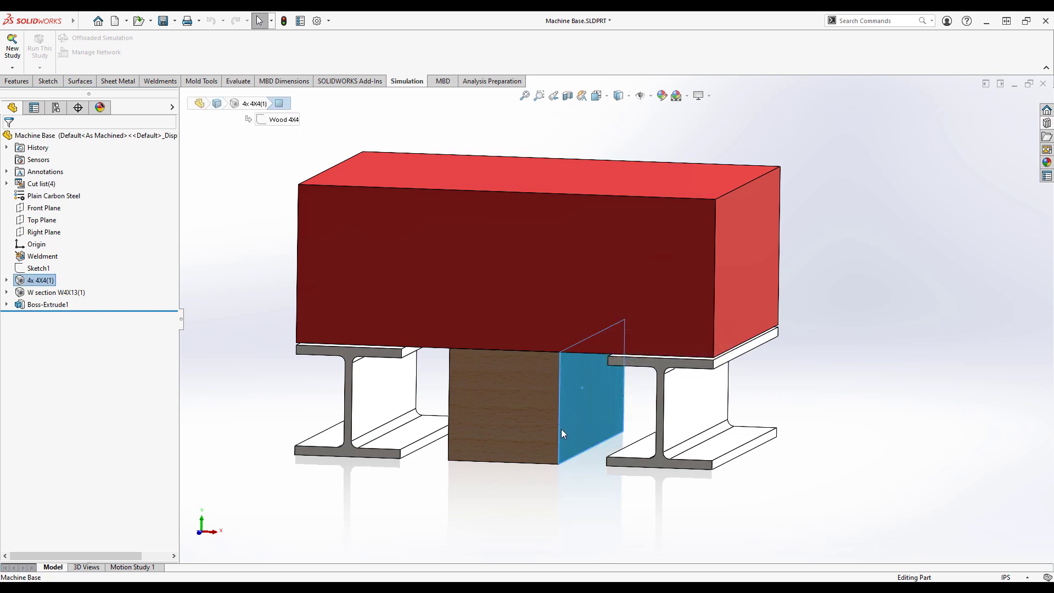
pyautogui.click(527, 420)
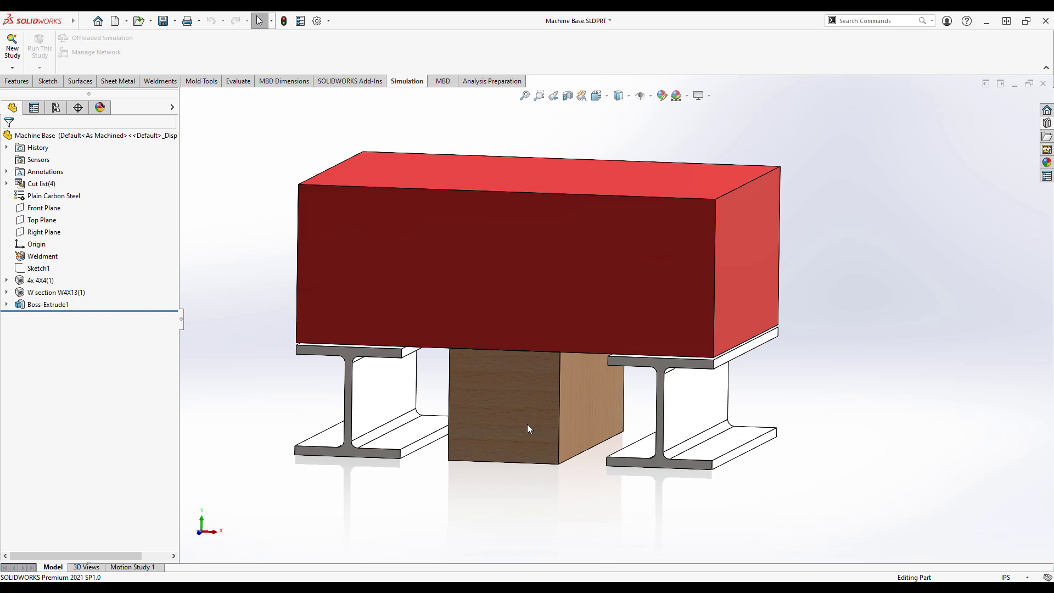
pyautogui.moveTo(518, 343)
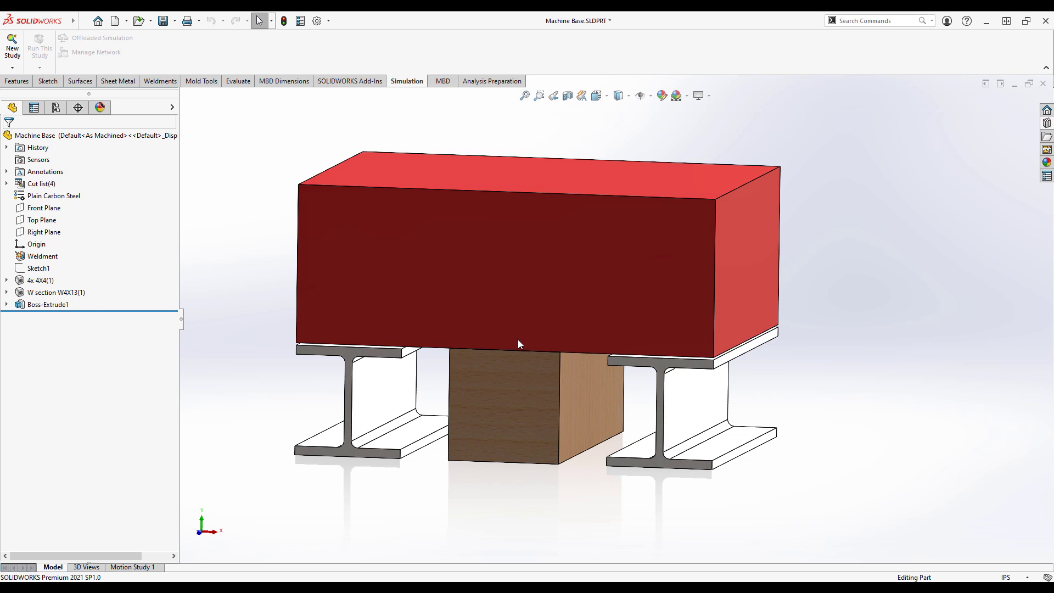
pyautogui.moveTo(510, 378)
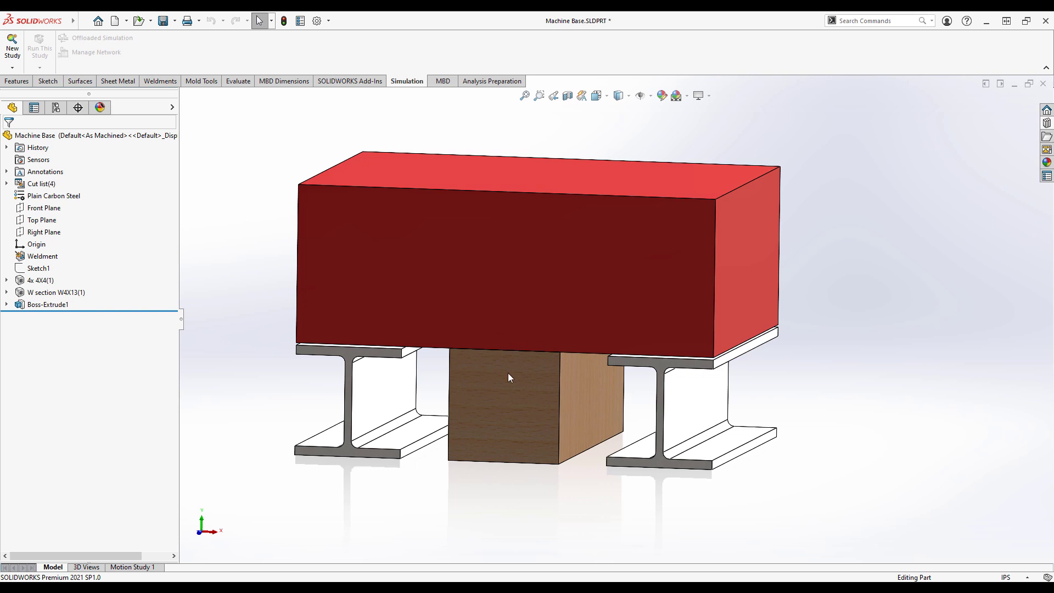
pyautogui.moveTo(535, 408)
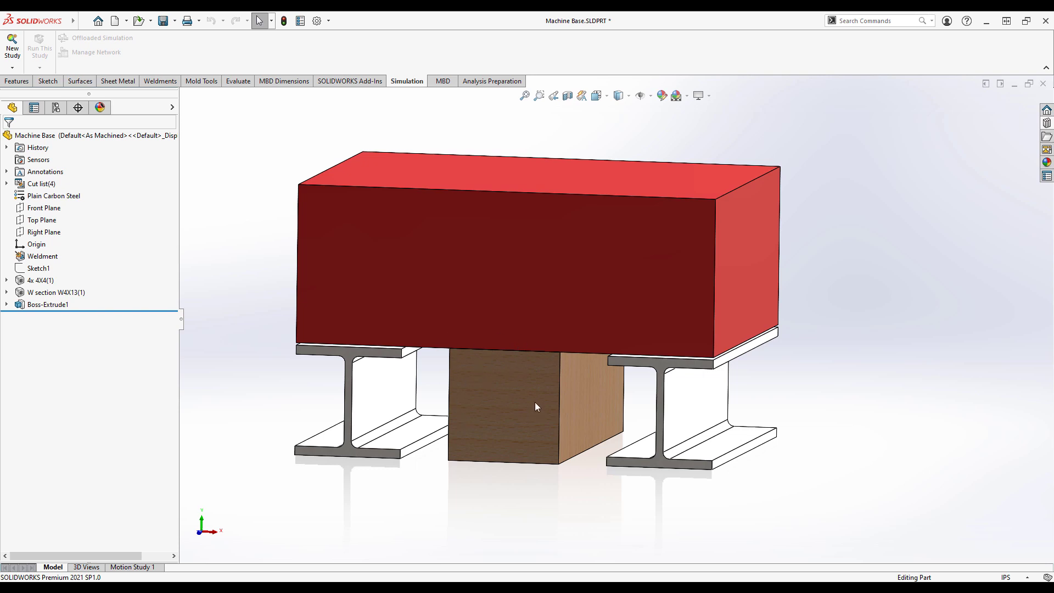
pyautogui.moveTo(270, 270)
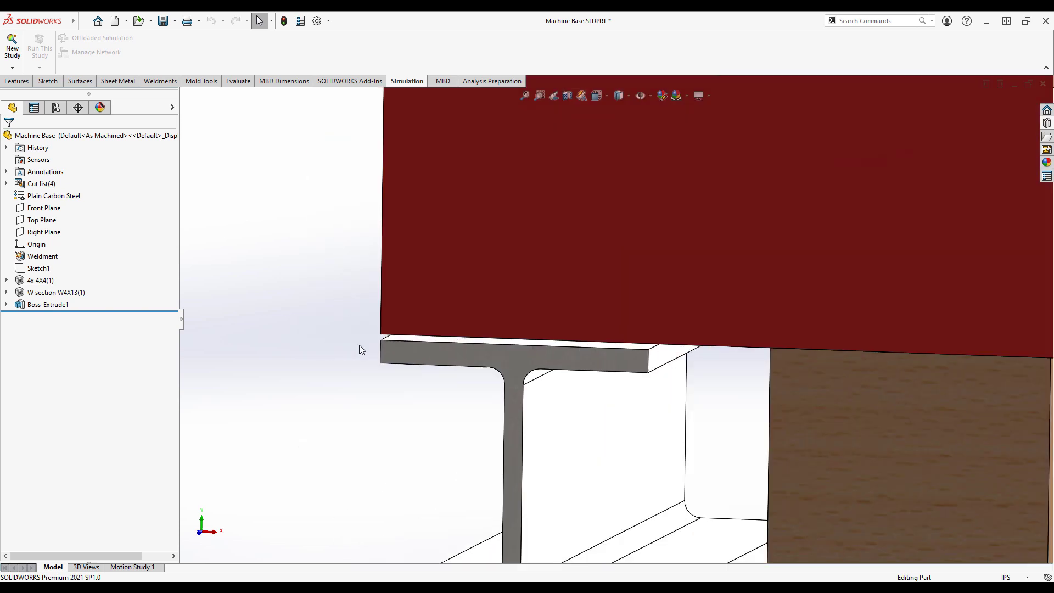
pyautogui.click(55, 292)
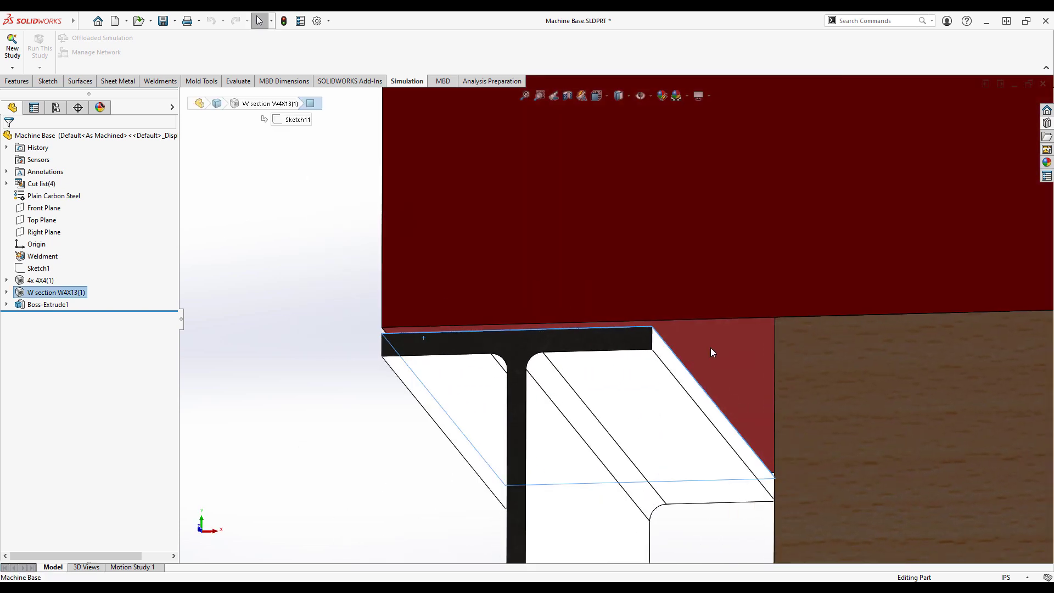
pyautogui.click(711, 352)
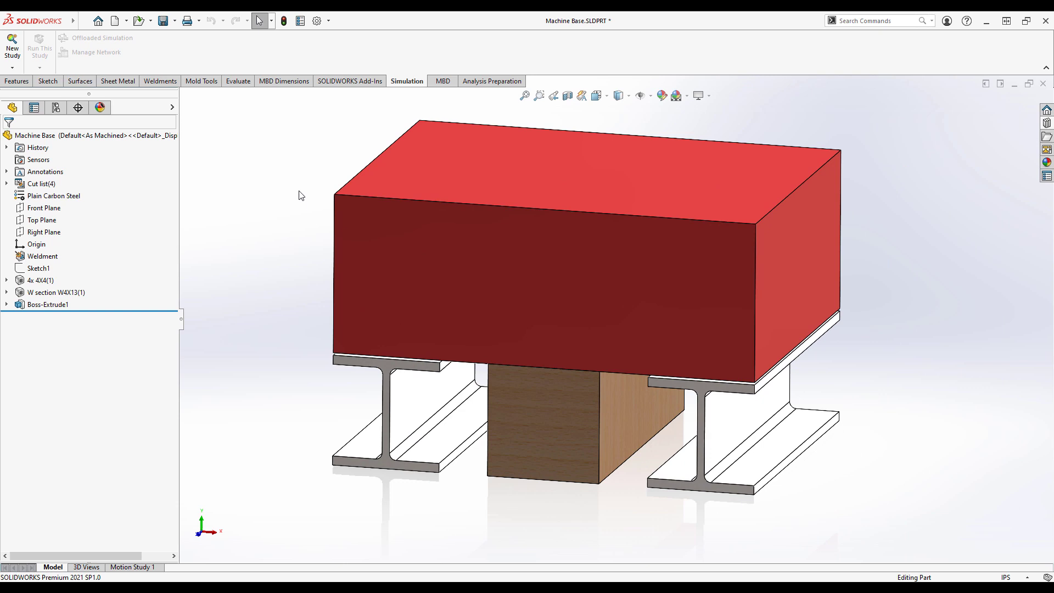
pyautogui.moveTo(266, 159)
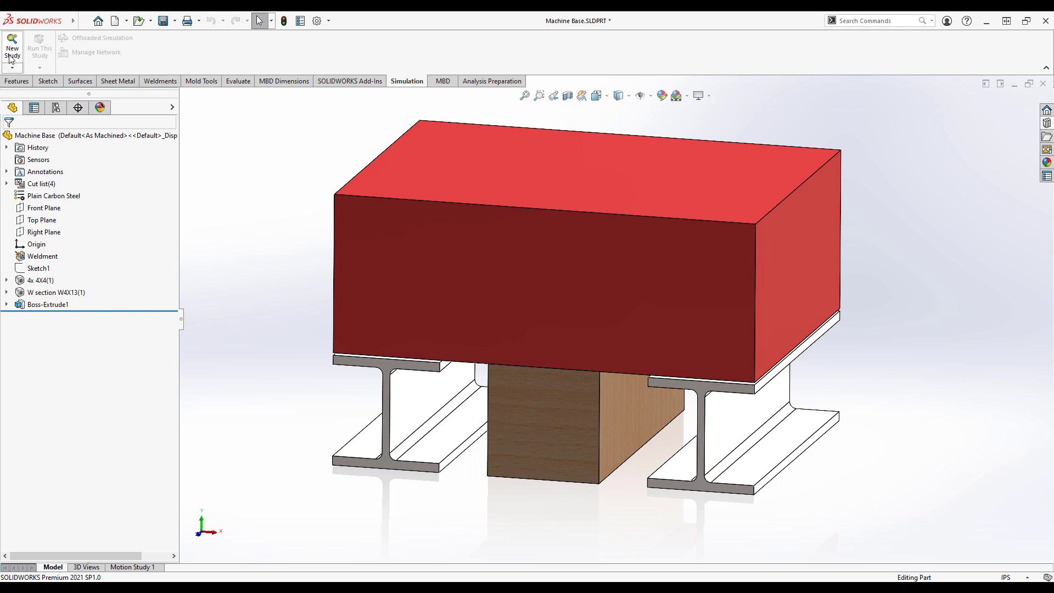
# Create a new Nonlinear study named Nonlinear 1 and select the Machine Base parts
pyautogui.click(10, 44)
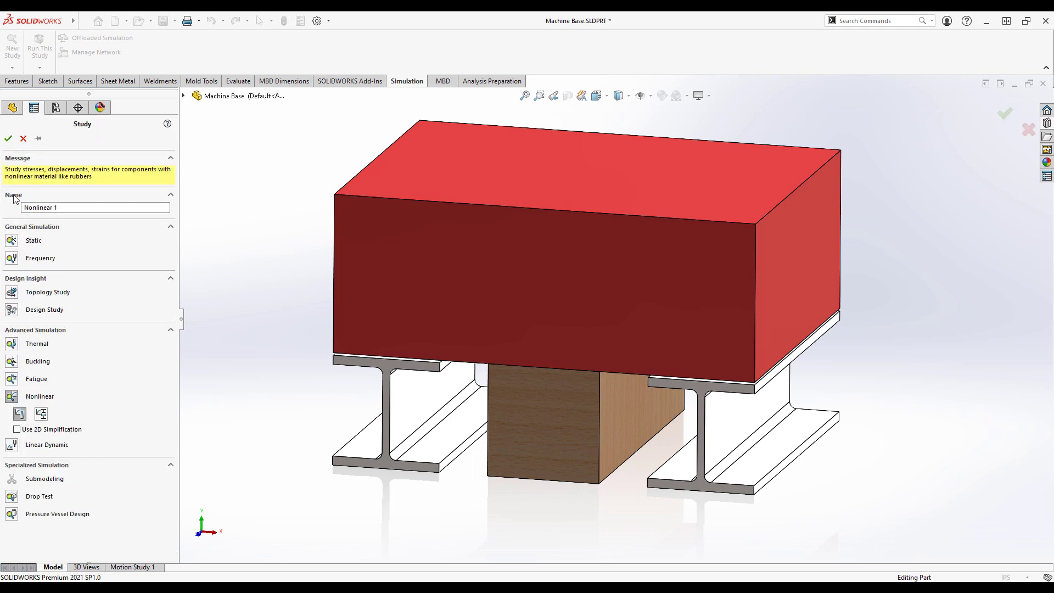
pyautogui.click(8, 152)
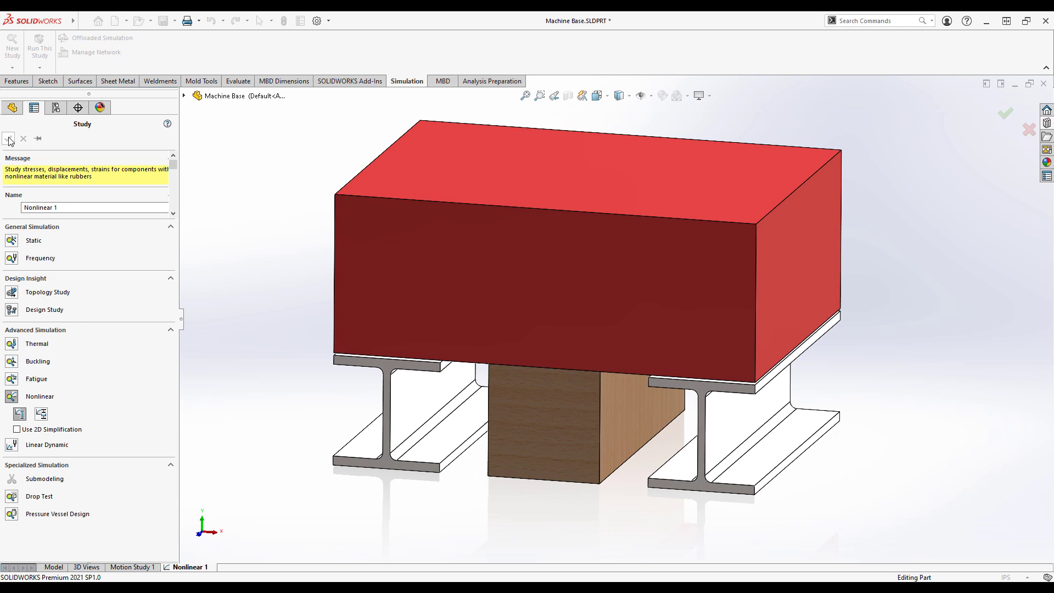
pyautogui.click(7, 152)
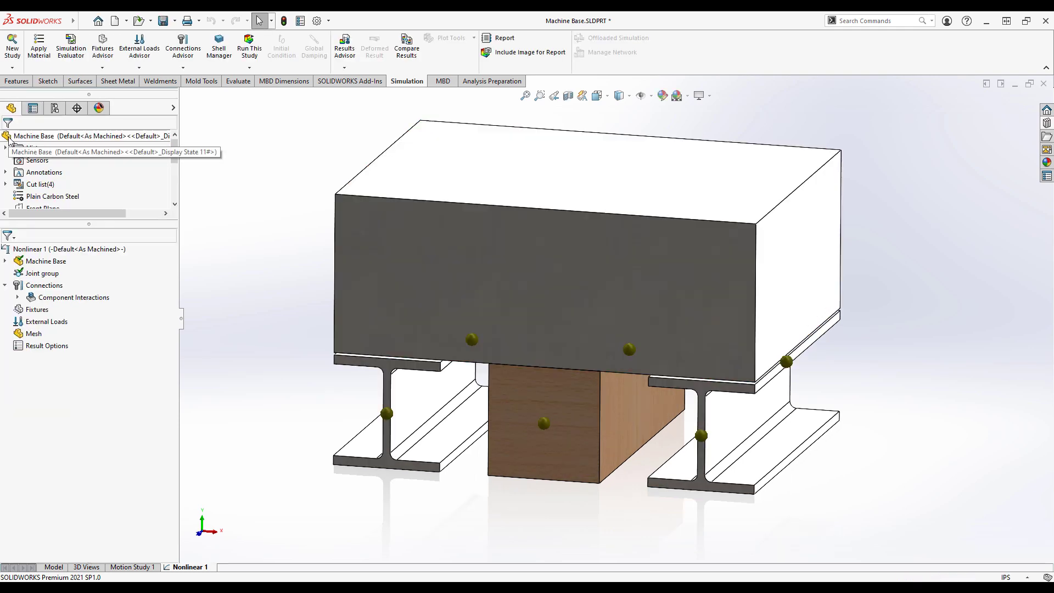
pyautogui.click(46, 262)
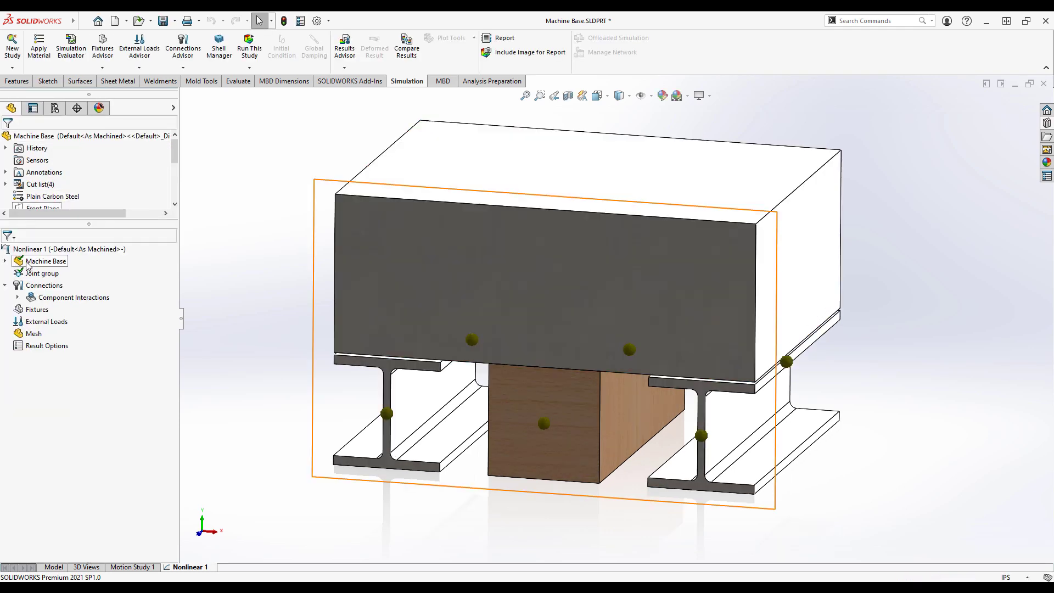
# Delete the Cut list from the study and treat all Machine Base bodies as solids
pyautogui.rightClick(46, 272)
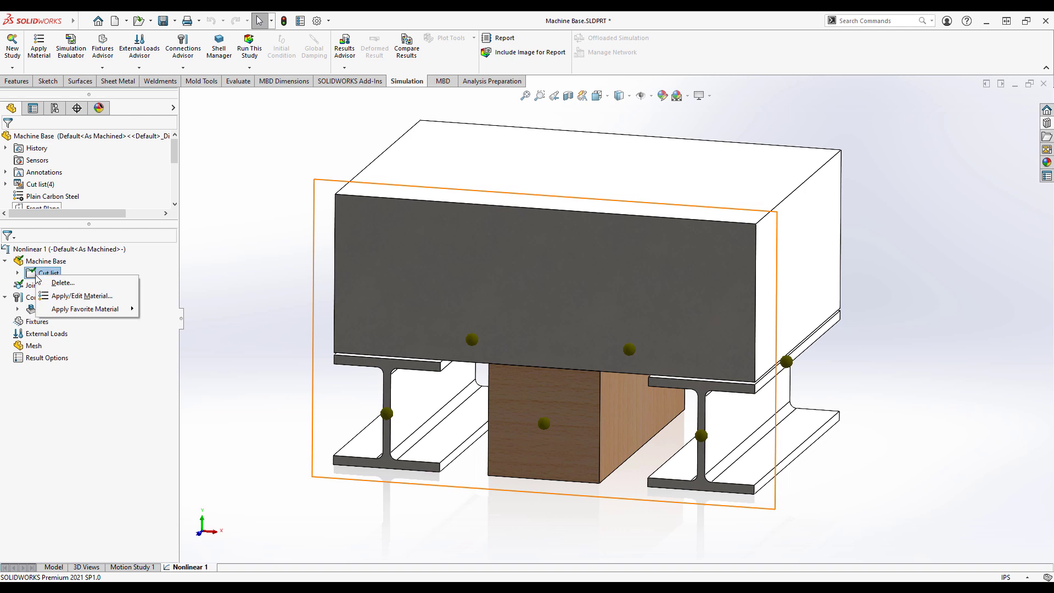
pyautogui.click(63, 283)
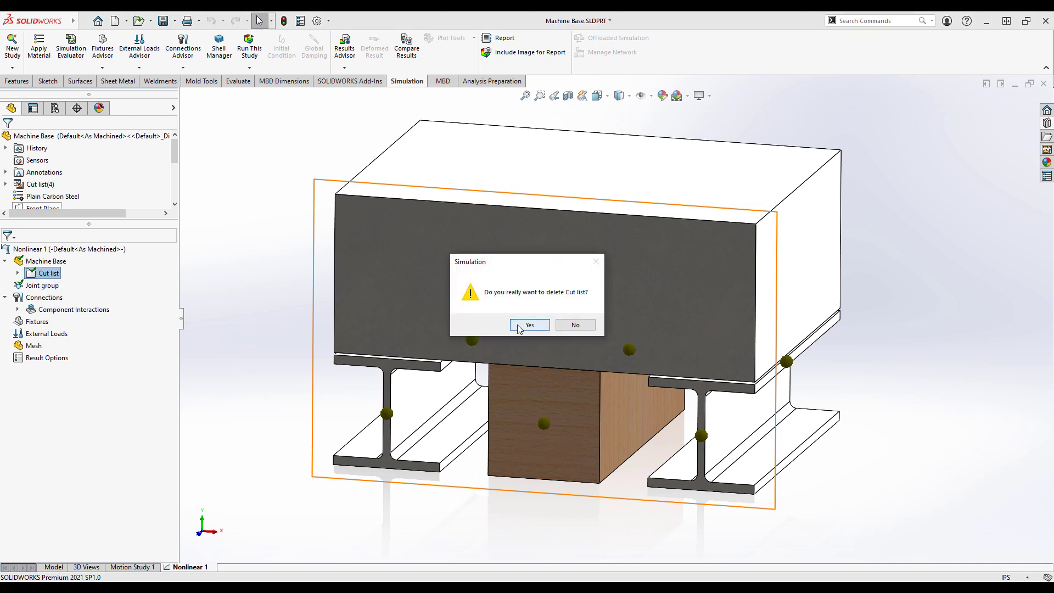
pyautogui.click(529, 325)
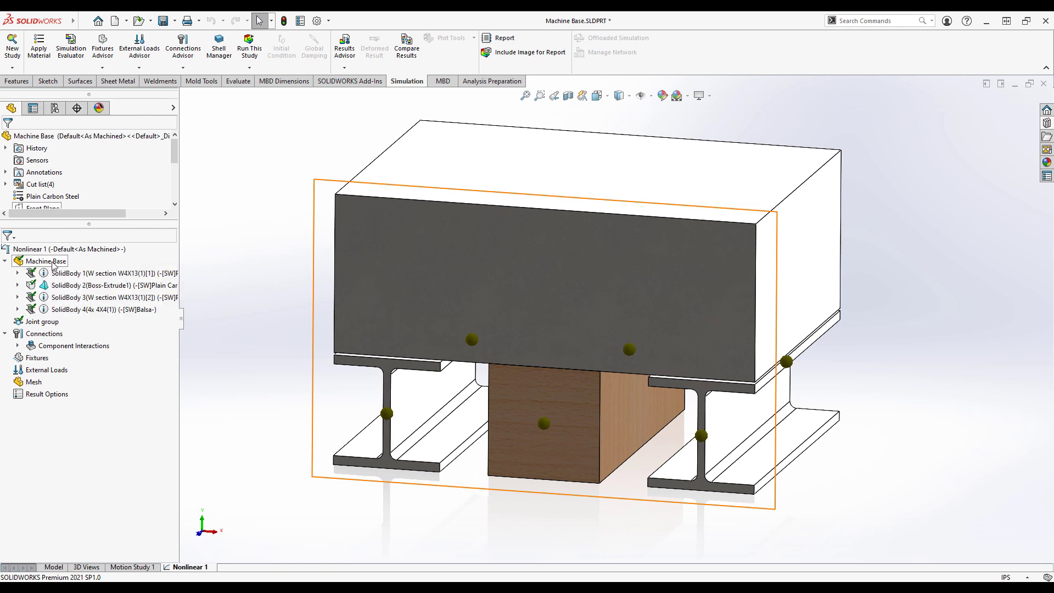
pyautogui.rightClick(45, 261)
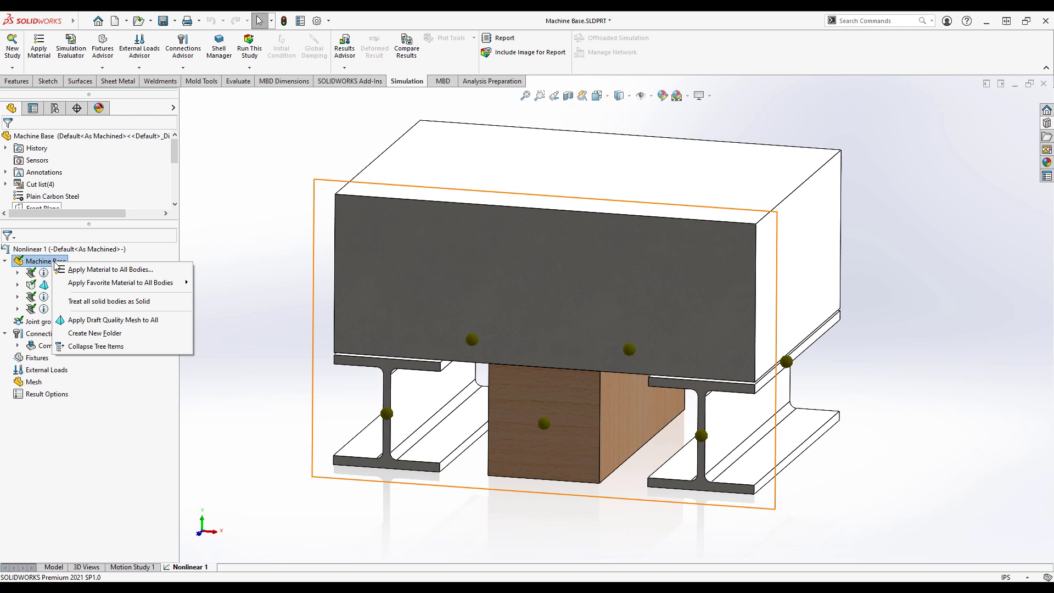
pyautogui.moveTo(142, 305)
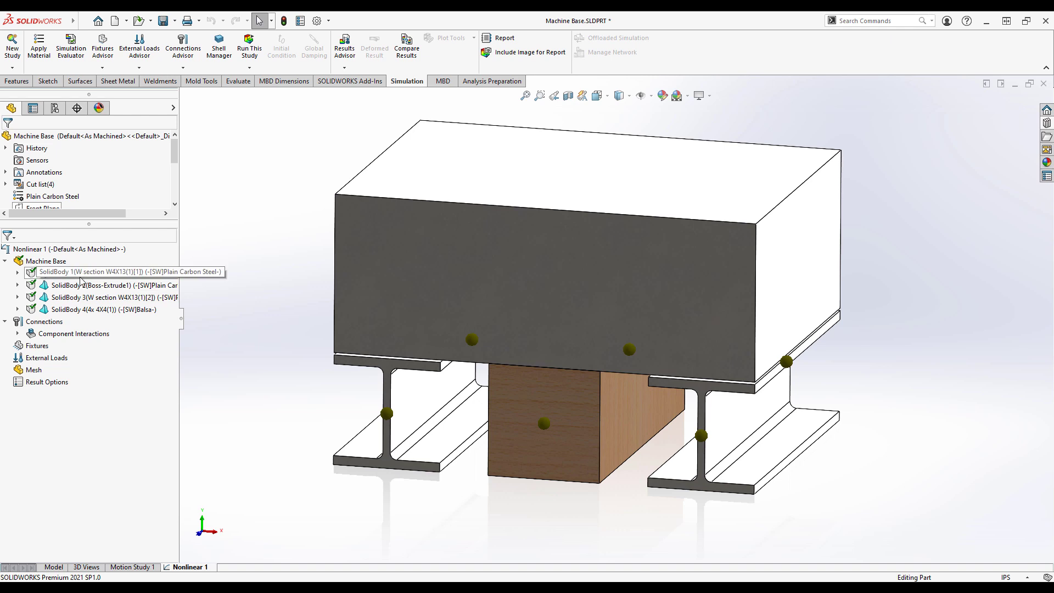
pyautogui.moveTo(30, 349)
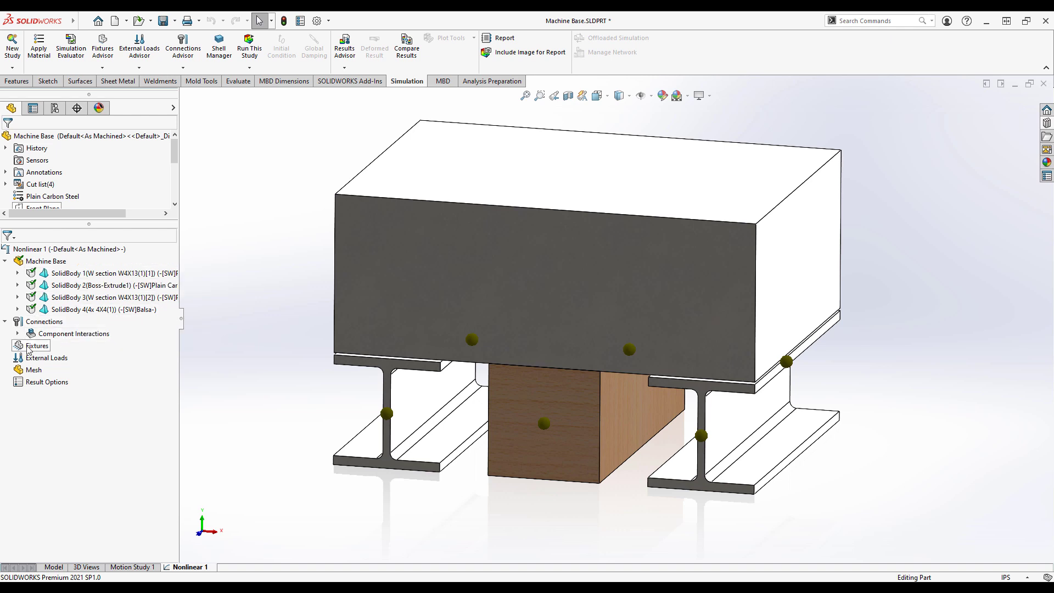
# Add Fixed-1 on the bottom faces of both beam flanges and the wooden post
pyautogui.click(37, 345)
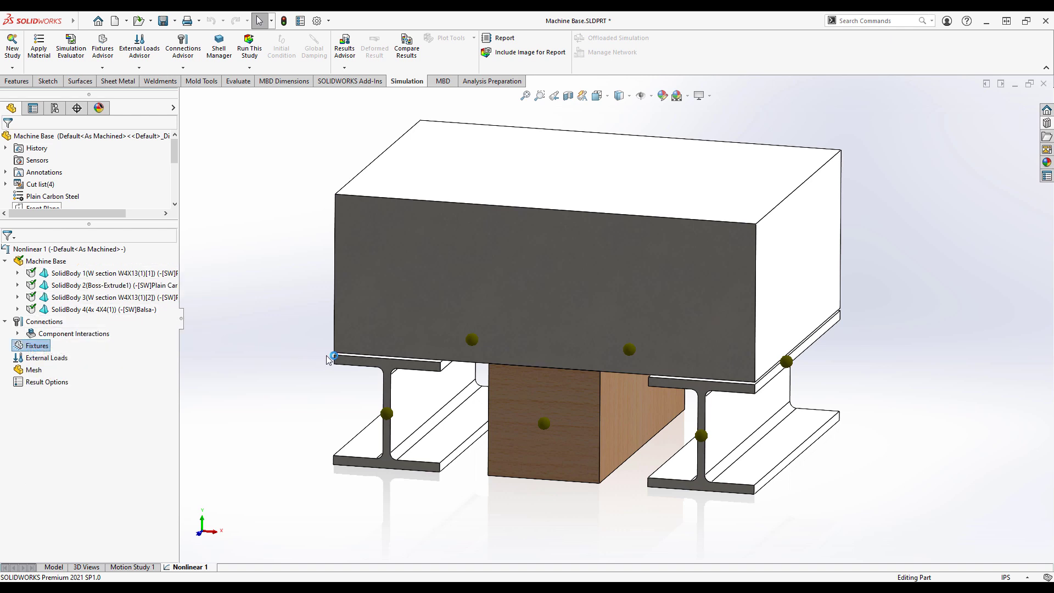
pyautogui.click(30, 345)
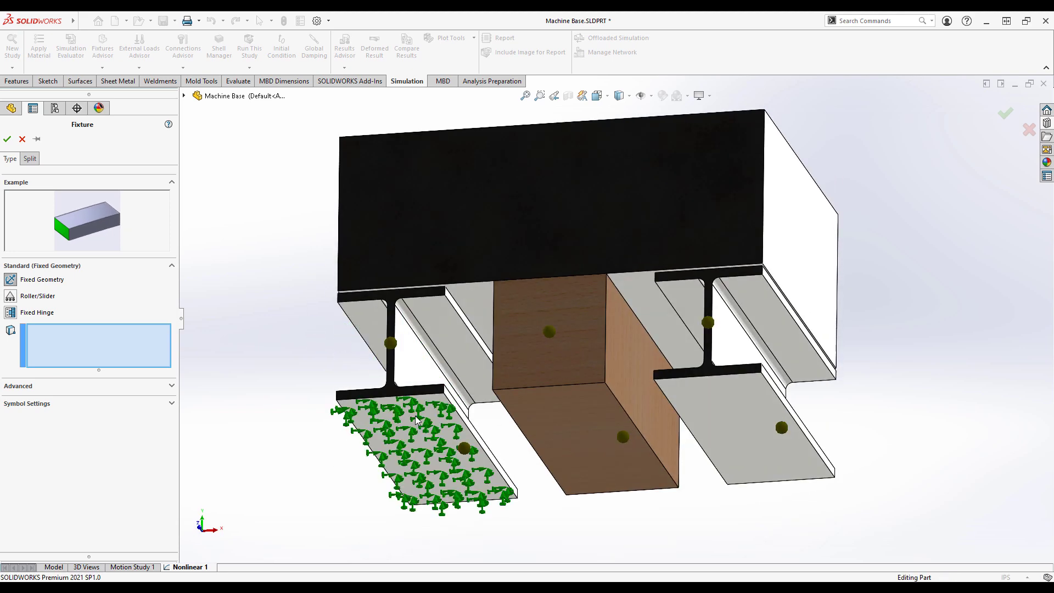
pyautogui.click(742, 386)
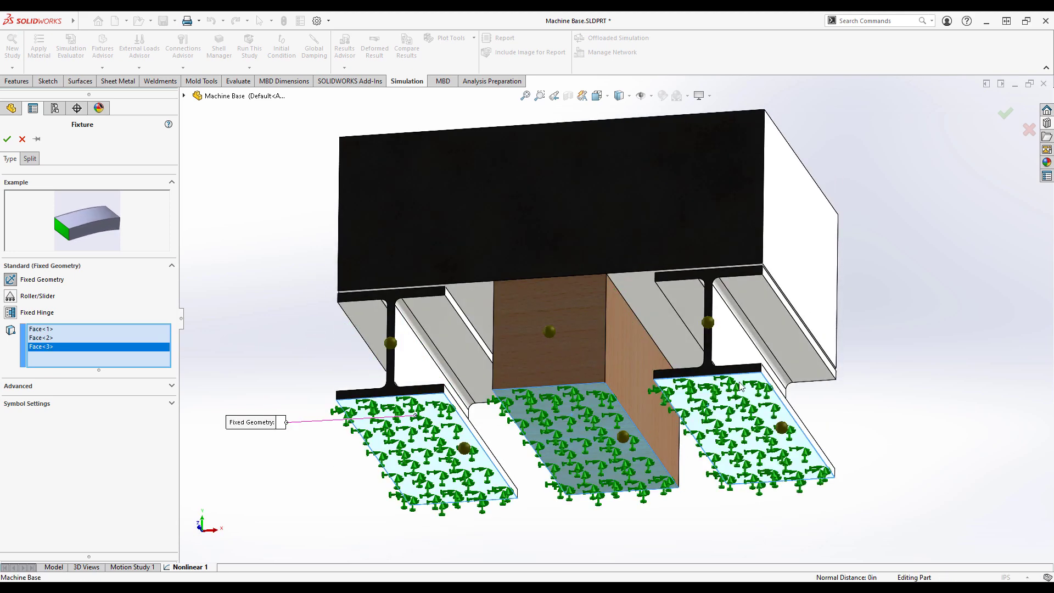
pyautogui.click(9, 137)
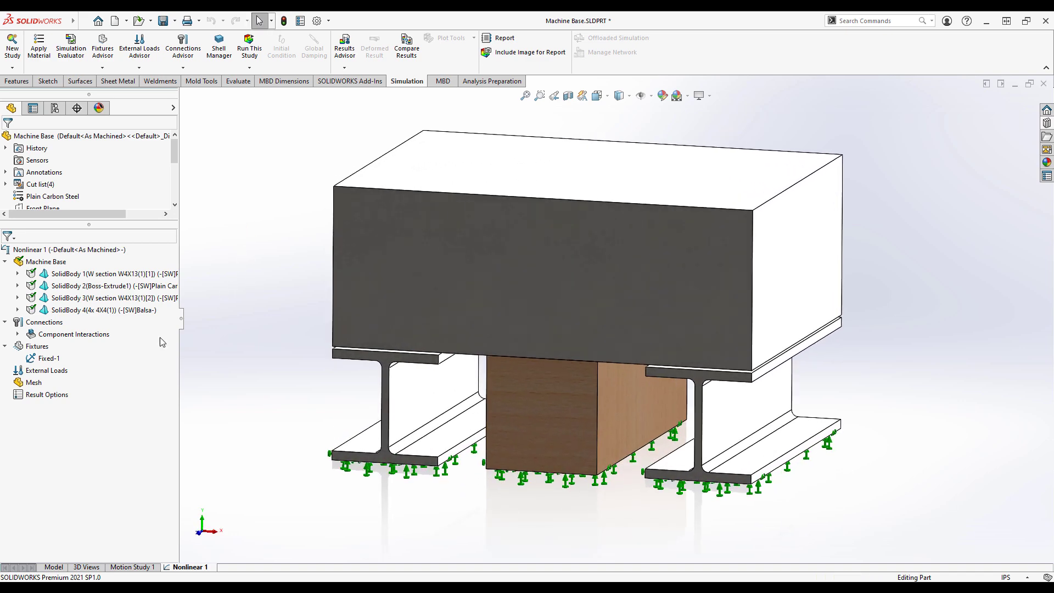
# Apply an On Flat Faces displacement normal to the upper block's top face, reversed downward
pyautogui.rightClick(31, 346)
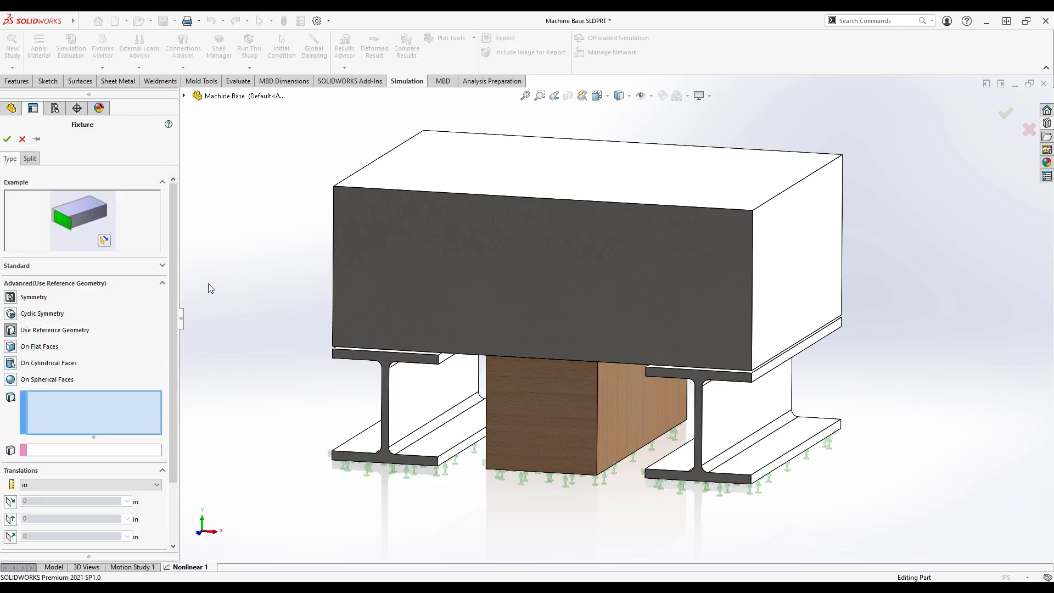
pyautogui.click(420, 178)
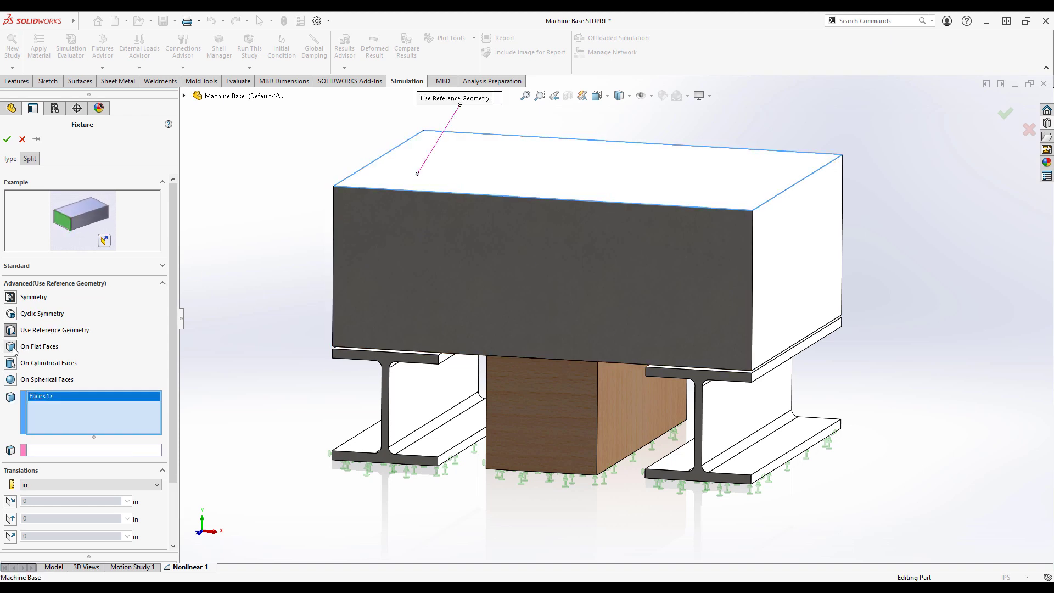
pyautogui.click(10, 346)
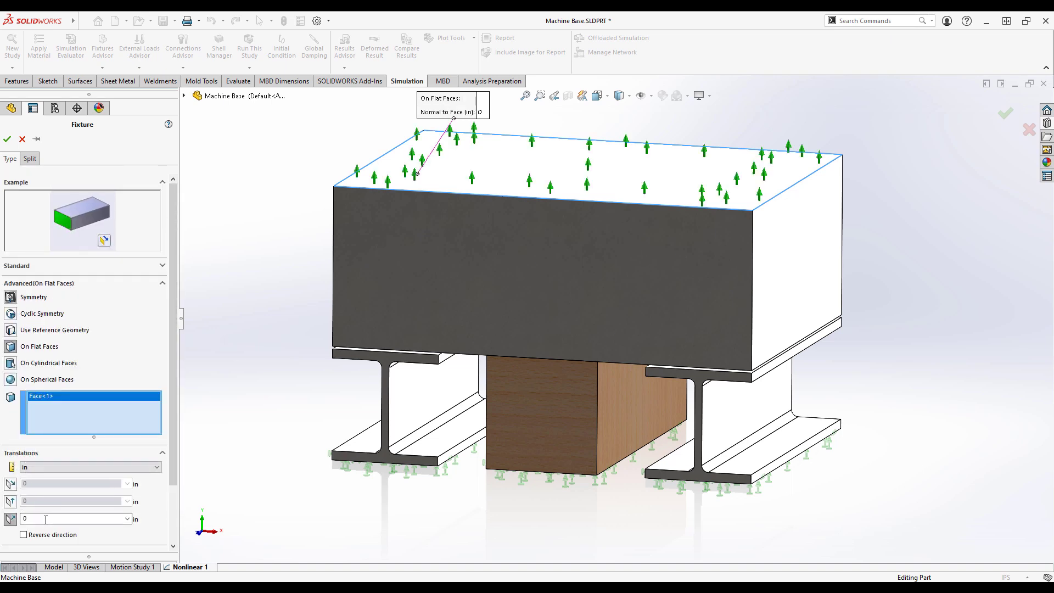
pyautogui.write('.05')
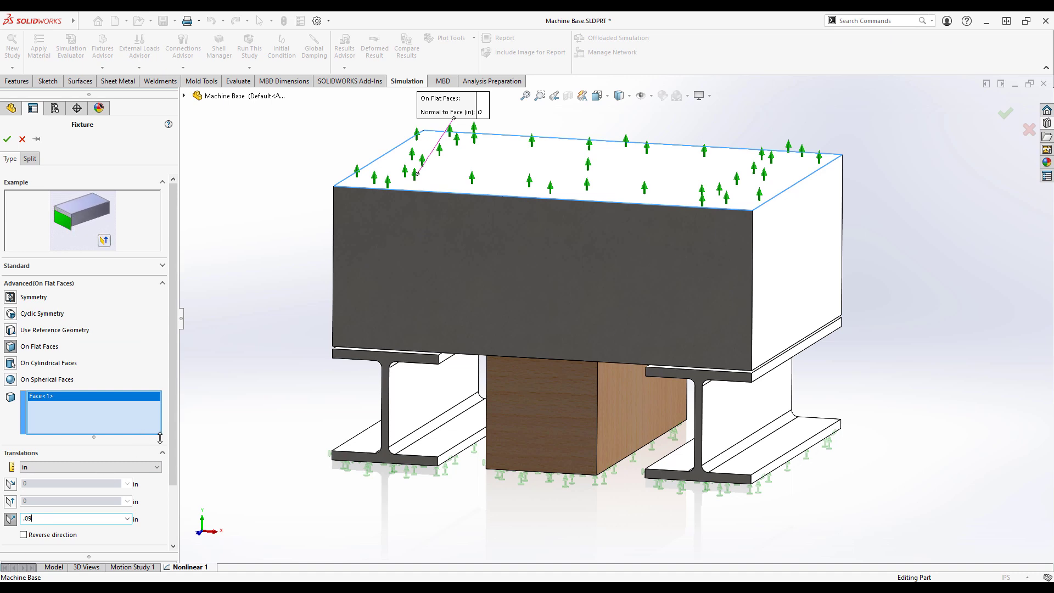
pyautogui.click(26, 535)
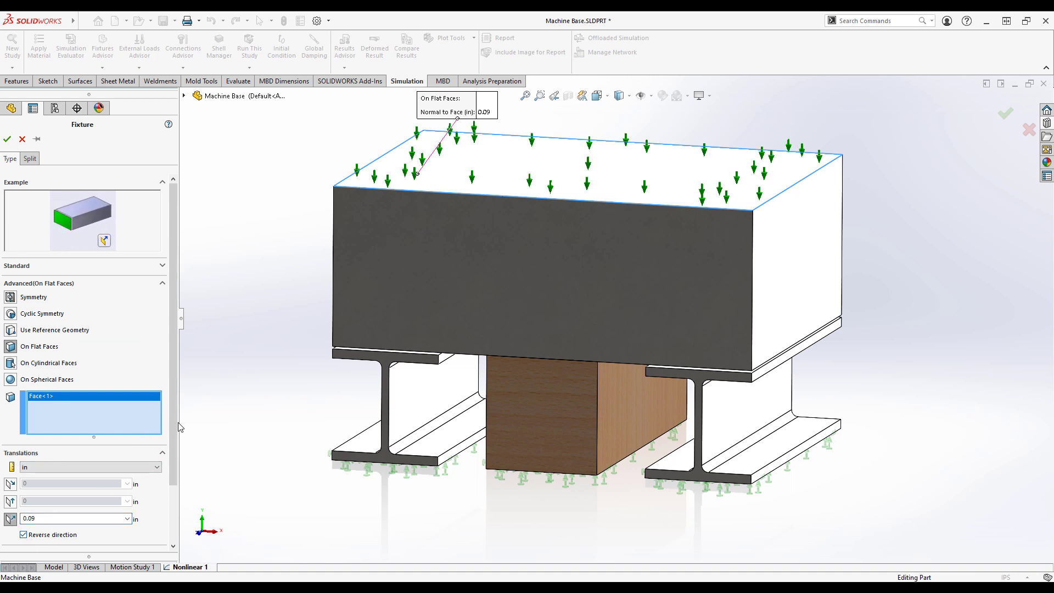
pyautogui.scroll(-3)
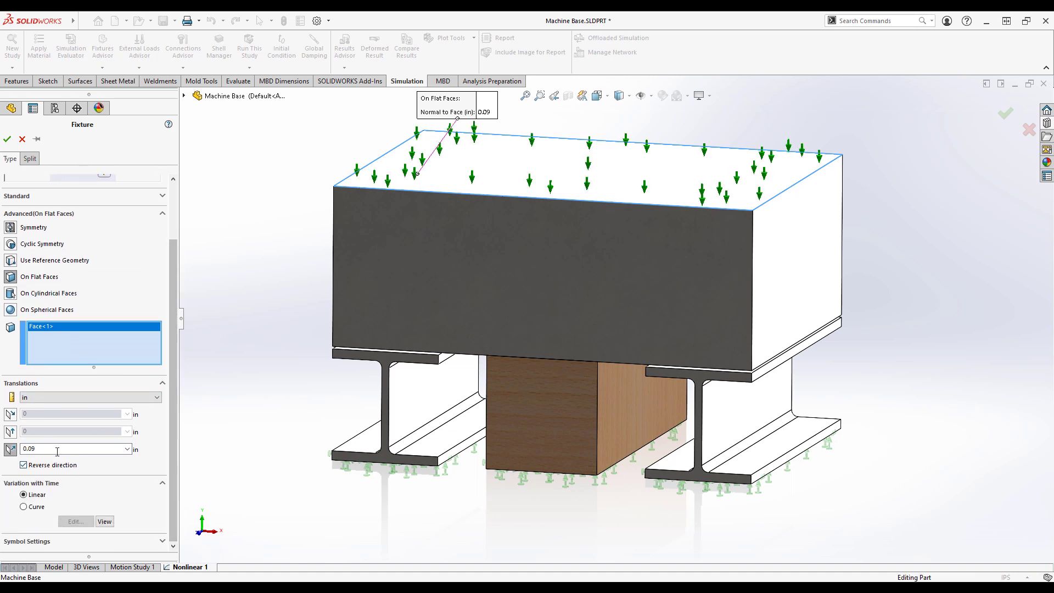
pyautogui.moveTo(60, 449)
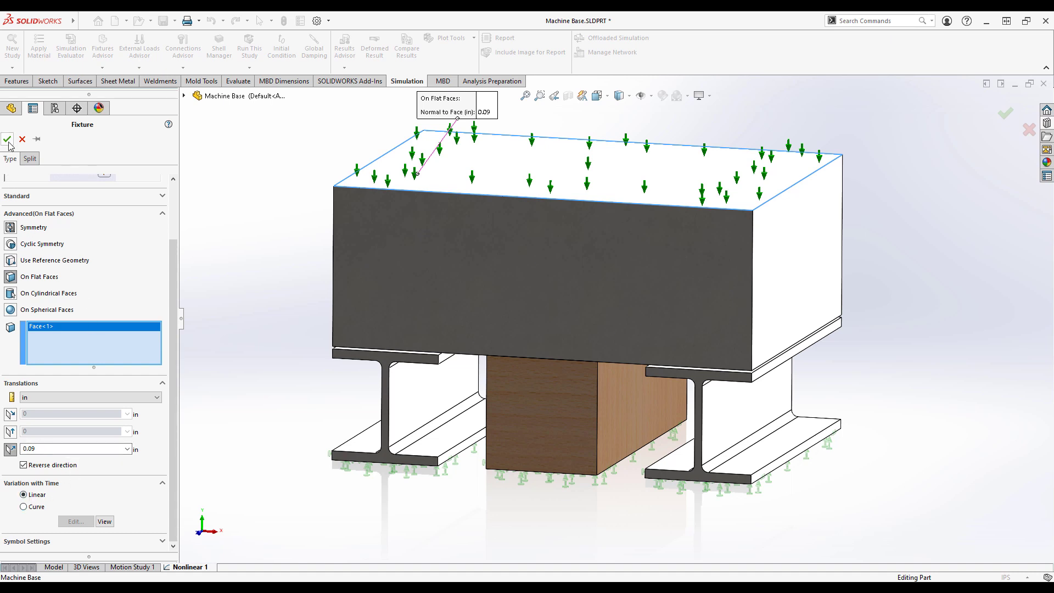
pyautogui.click(6, 139)
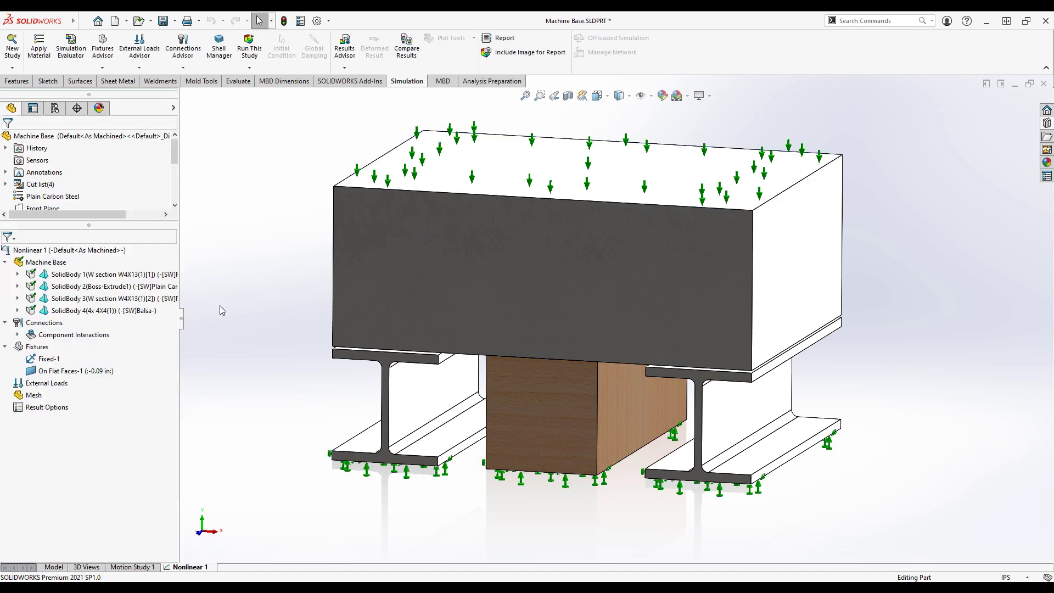
pyautogui.moveTo(43, 322)
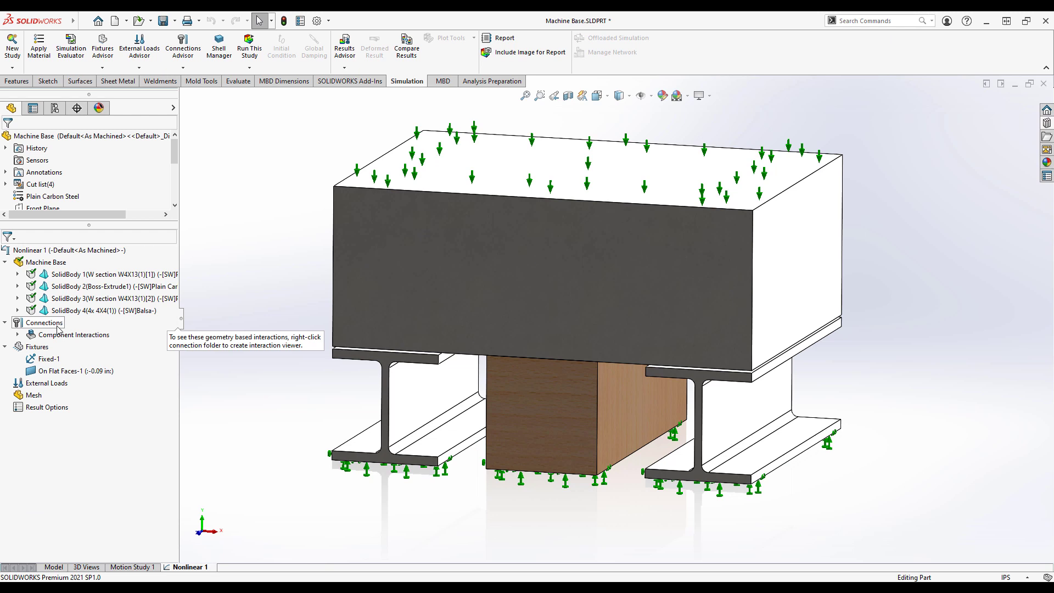
pyautogui.moveTo(242, 332)
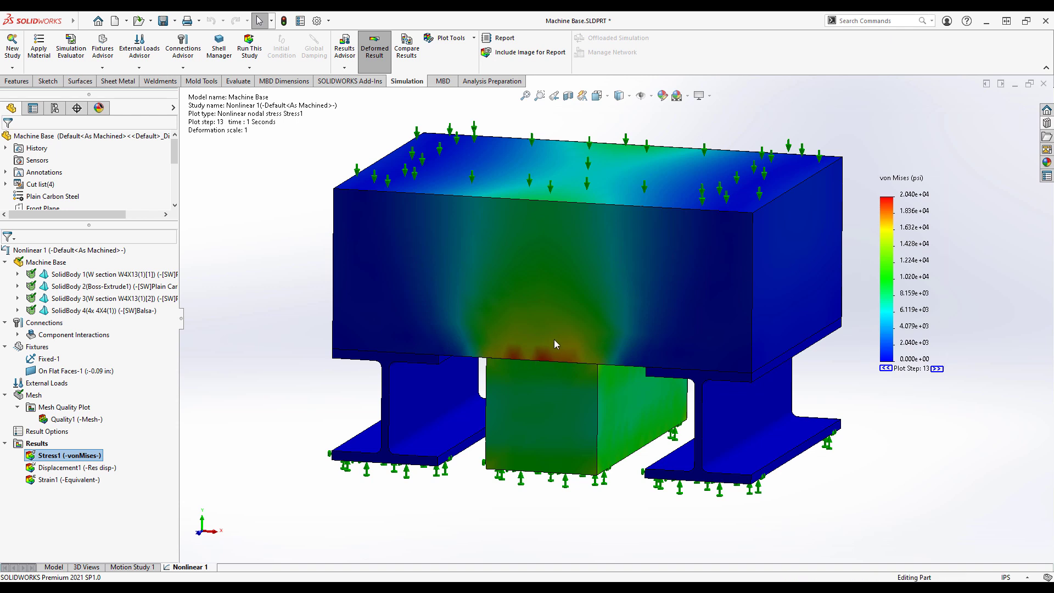
pyautogui.moveTo(286, 259)
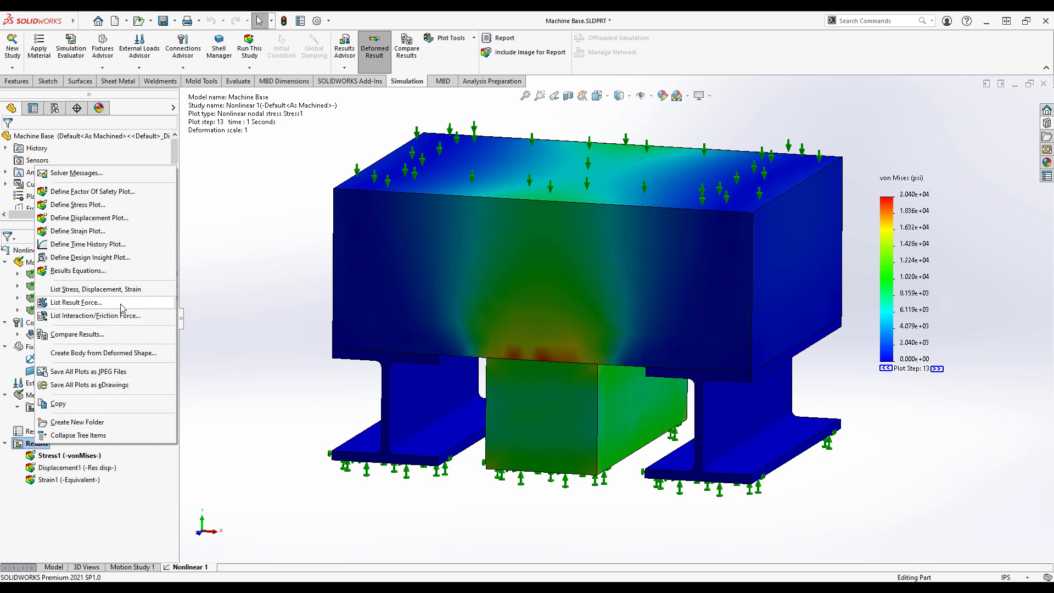
# List reaction forces from the solved Nonlinear 1 results
pyautogui.click(77, 303)
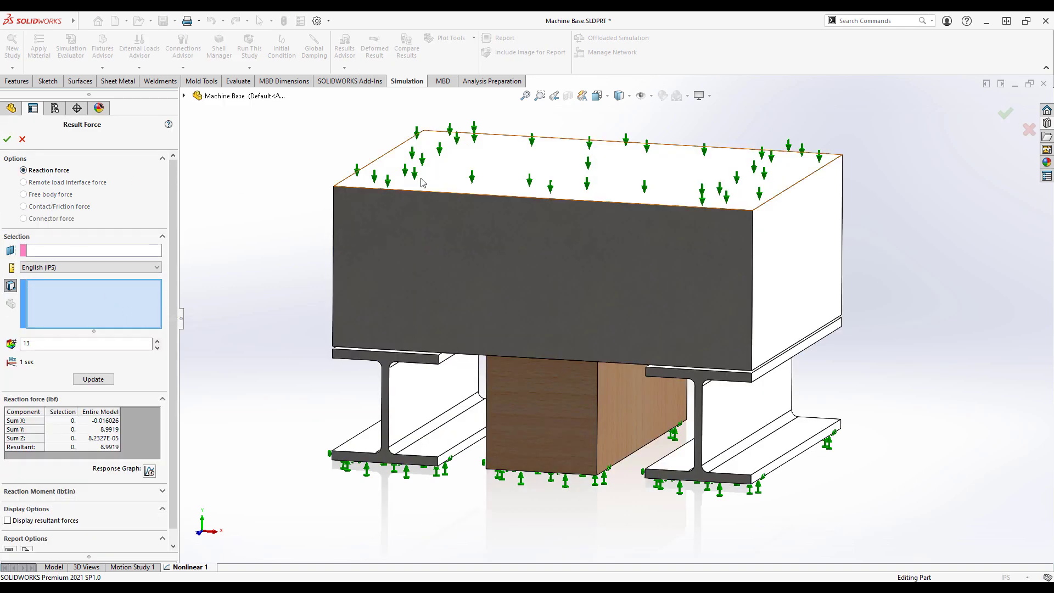
# Update the reaction force on the upper block's top face, about 5.33e+05 lbf resultant
pyautogui.click(439, 170)
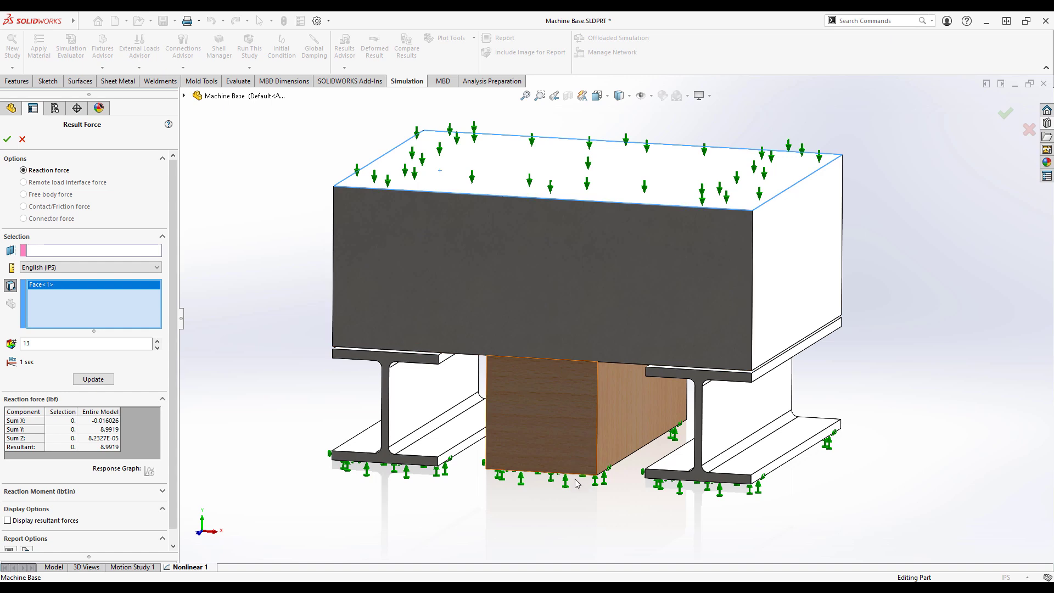
pyautogui.moveTo(226, 235)
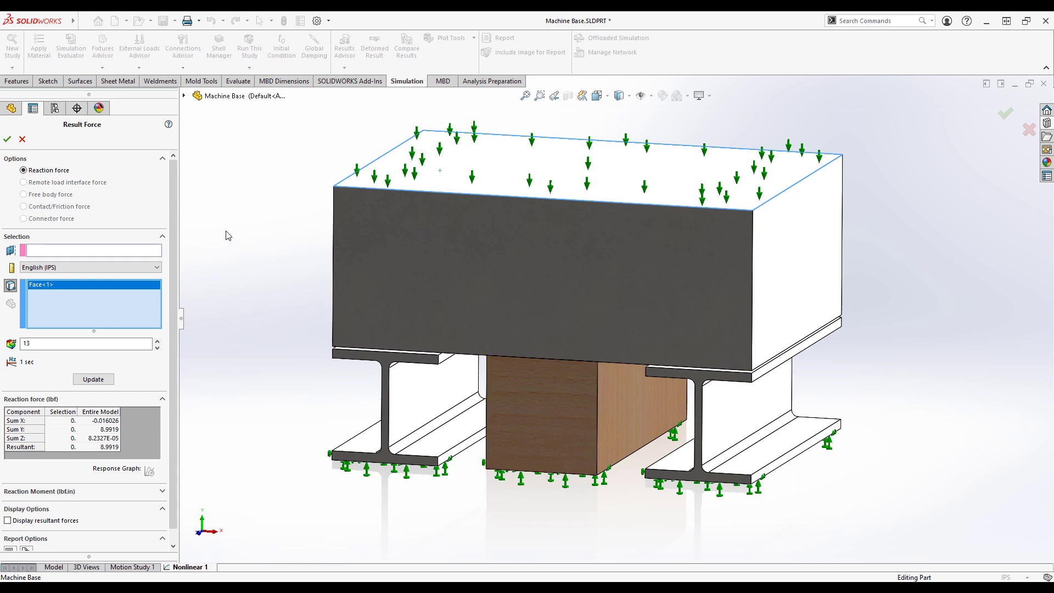
pyautogui.click(92, 379)
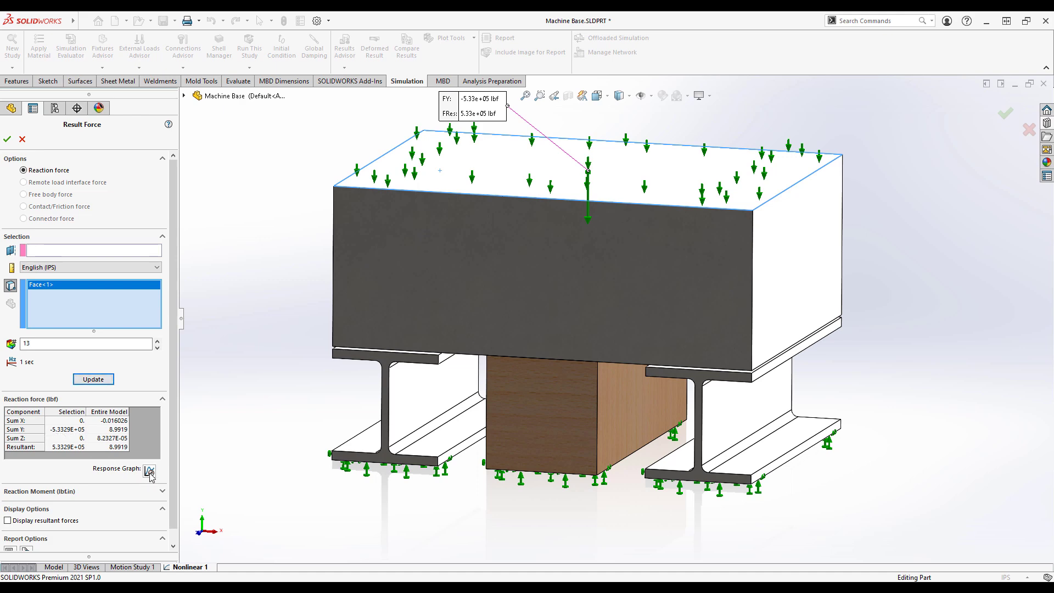
# Show the reaction force versus time response graph, rising to about 5.3e+05 lbf
pyautogui.click(150, 471)
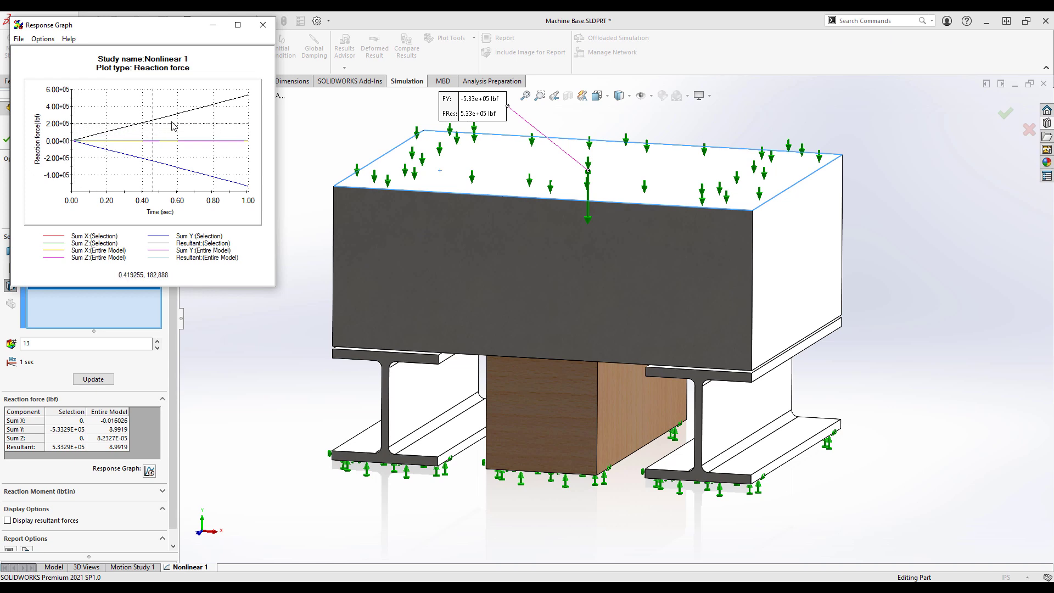
pyautogui.moveTo(250, 99)
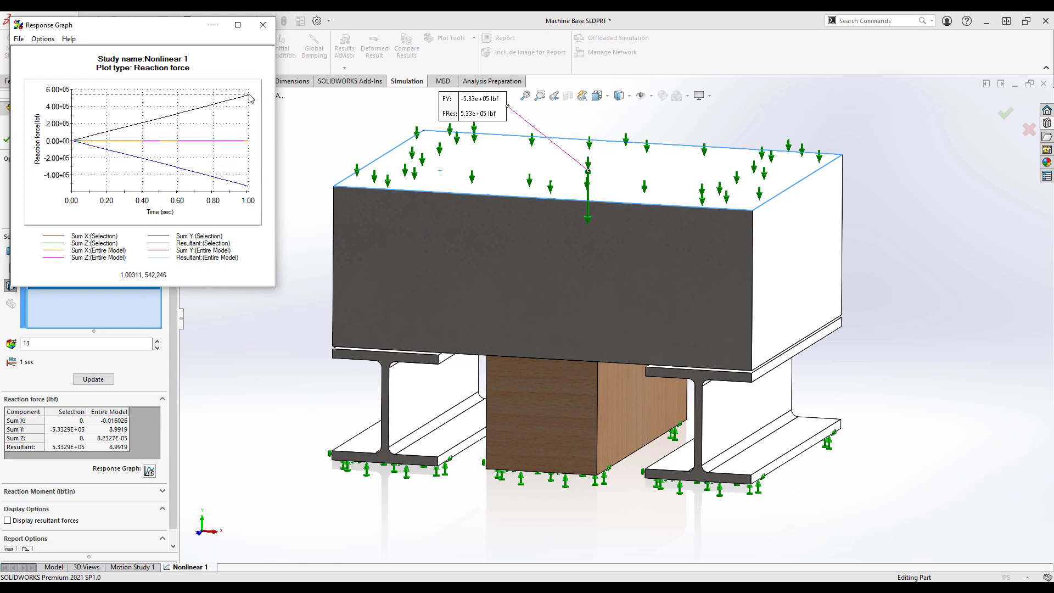
pyautogui.moveTo(262, 29)
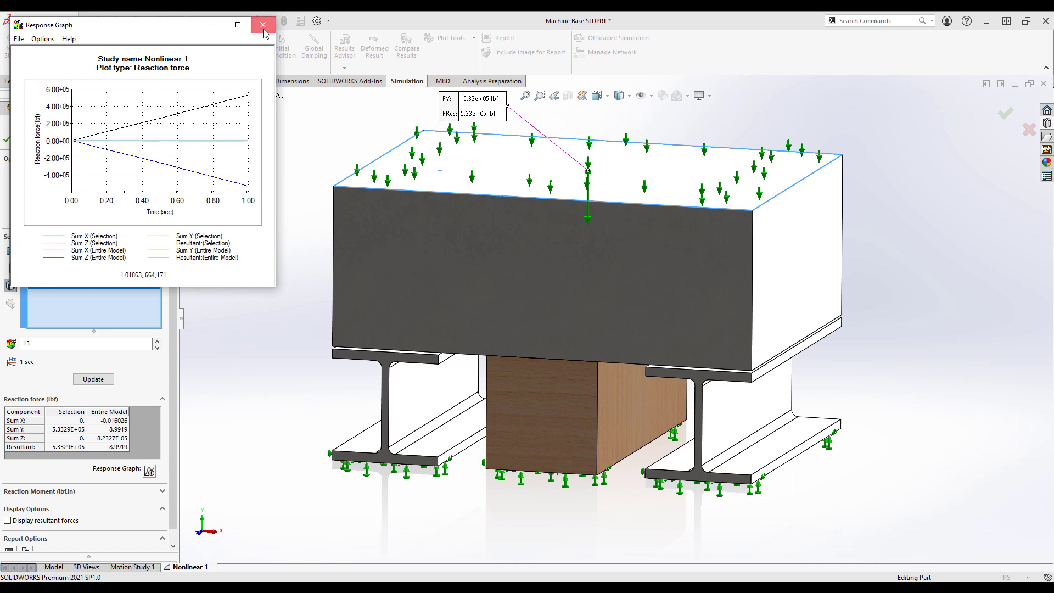
# Close the response graph and the Result Force listing, returning to the von Mises plot
pyautogui.click(260, 25)
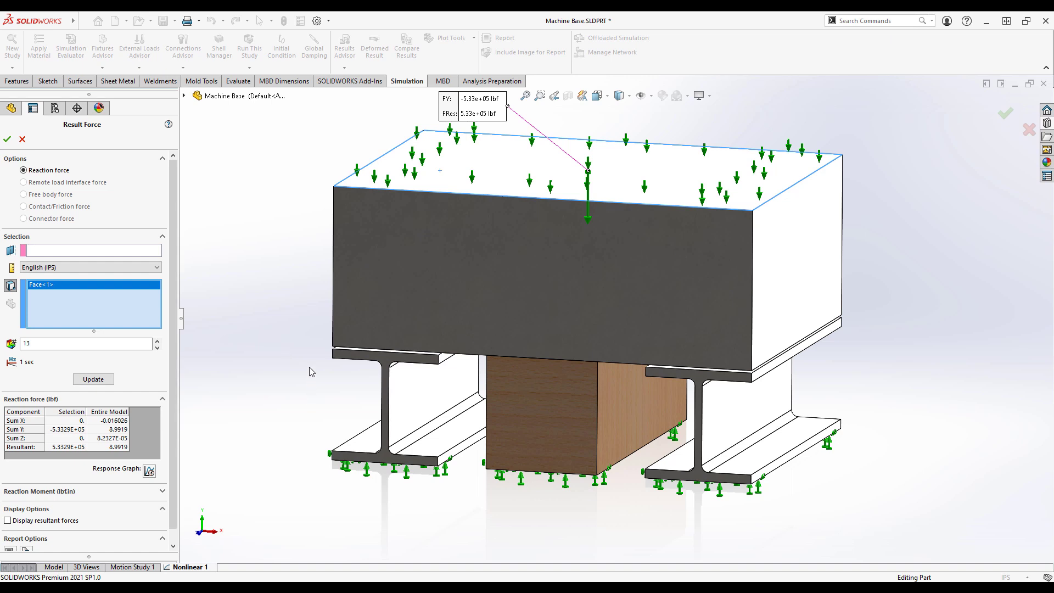
pyautogui.moveTo(18, 139)
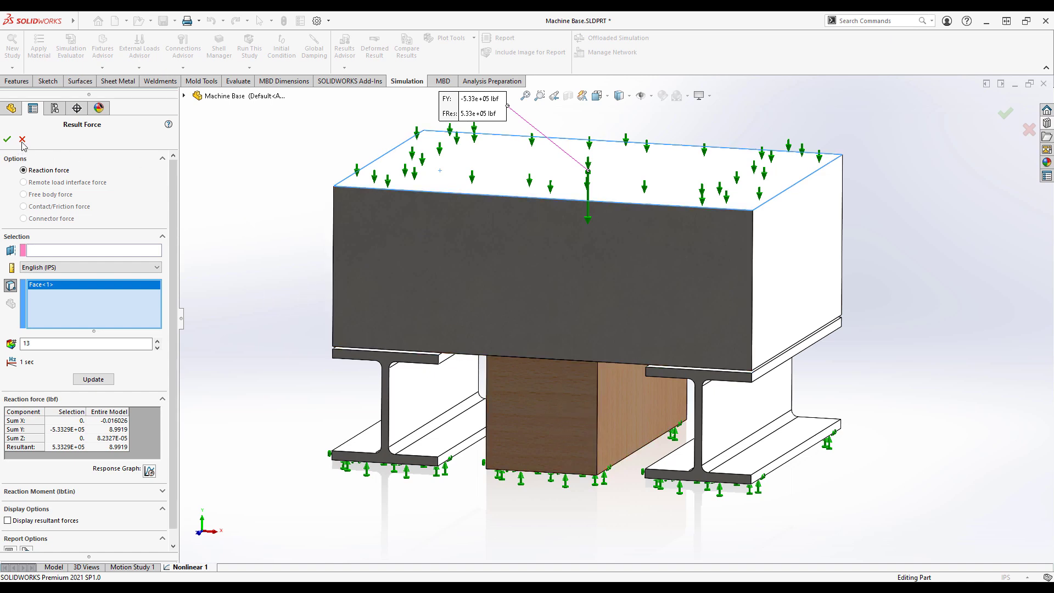
pyautogui.moveTo(24, 138)
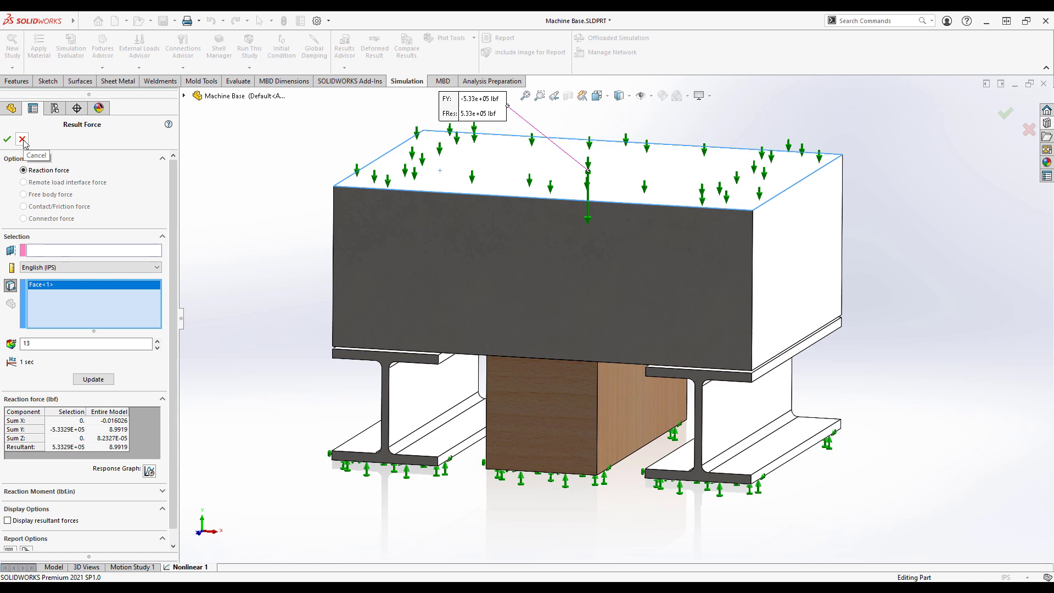
pyautogui.moveTo(256, 316)
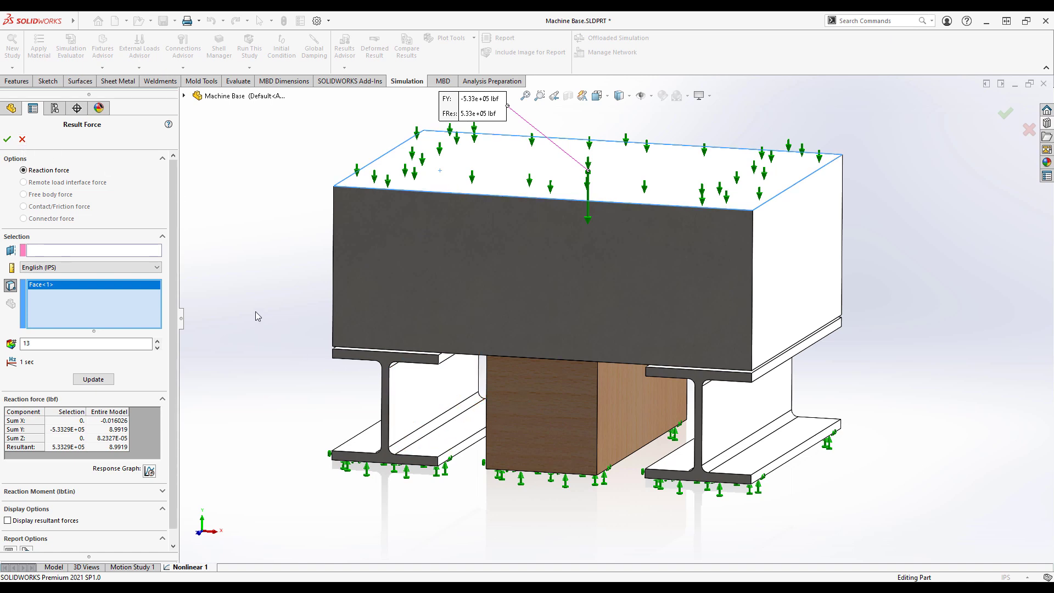
pyautogui.moveTo(270, 308)
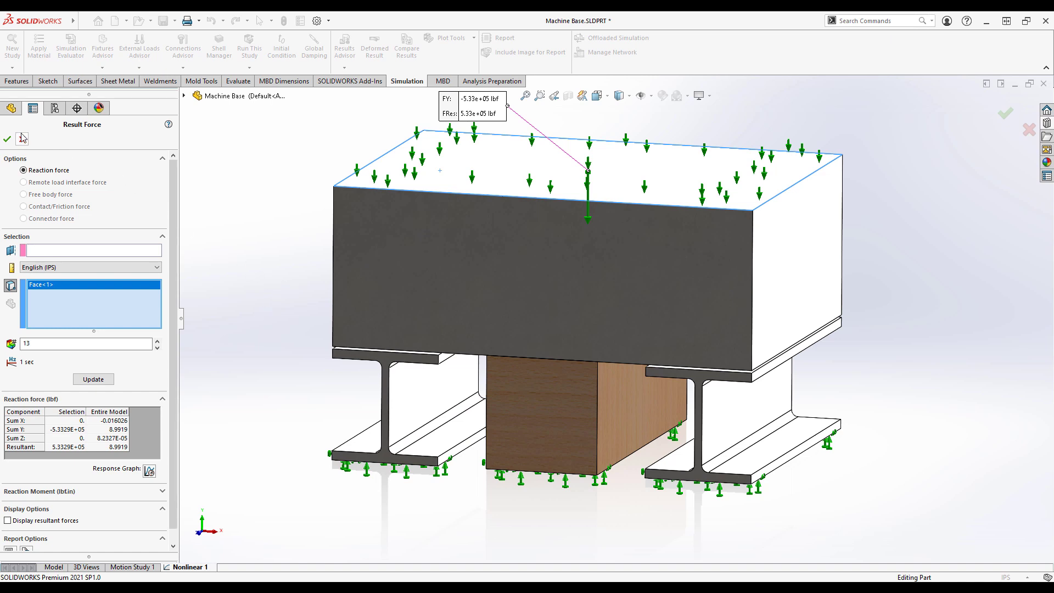
pyautogui.moveTo(26, 138)
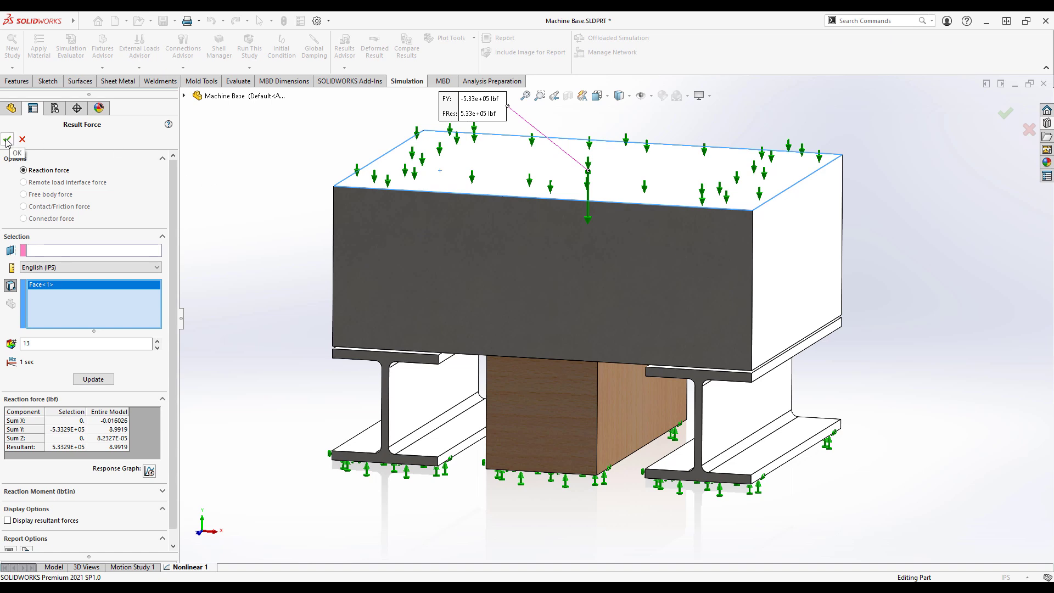
pyautogui.click(7, 139)
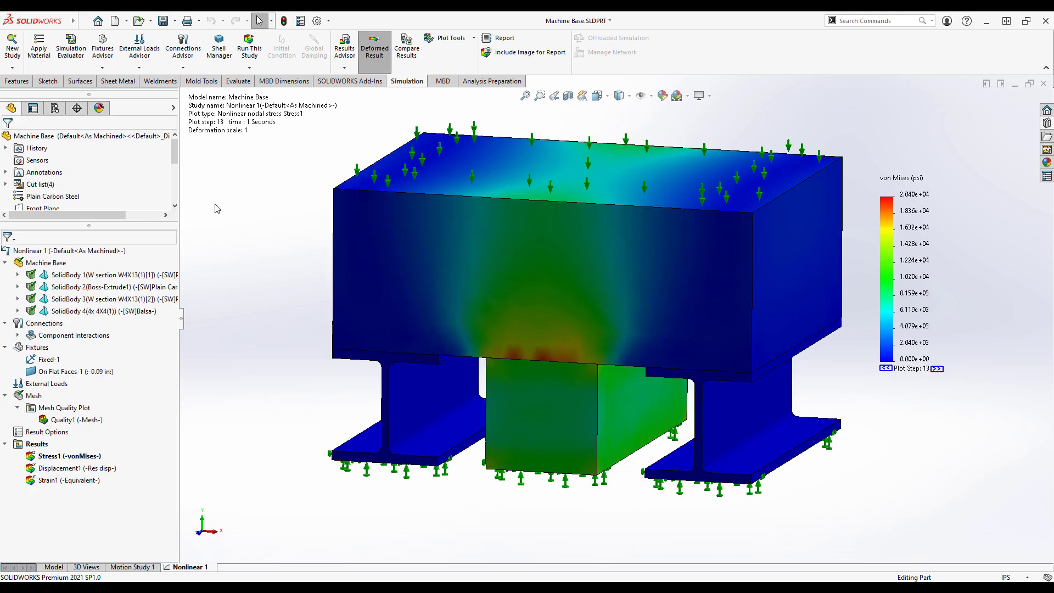